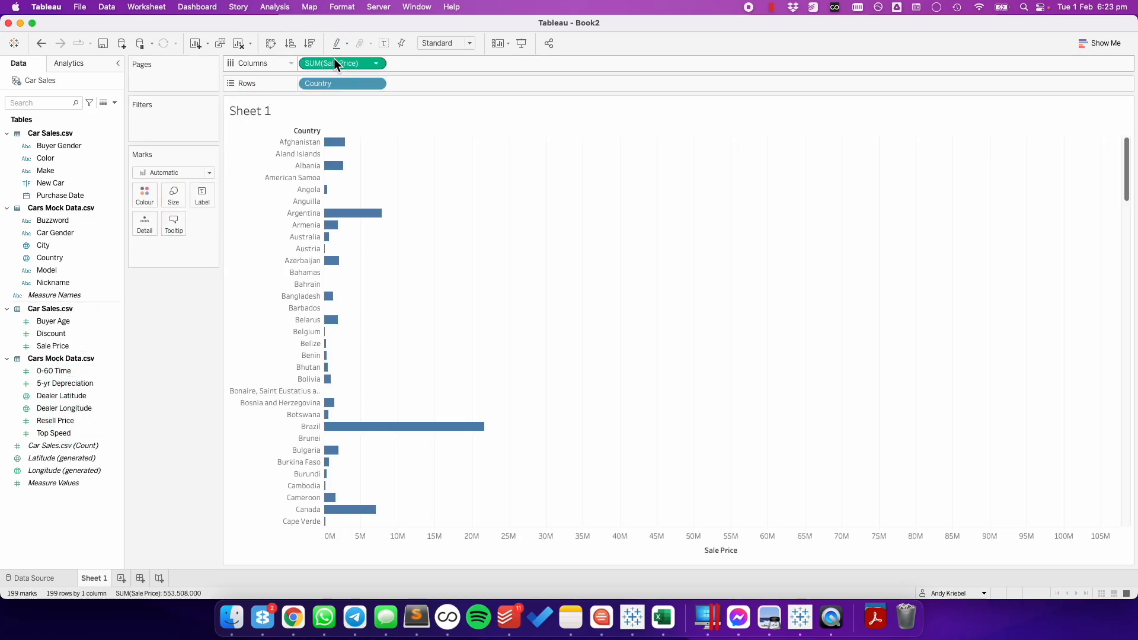
- Switch the marks to circles and sort countries by sale price, highest first
{"action": "left_click", "coordinate": [209, 173]}
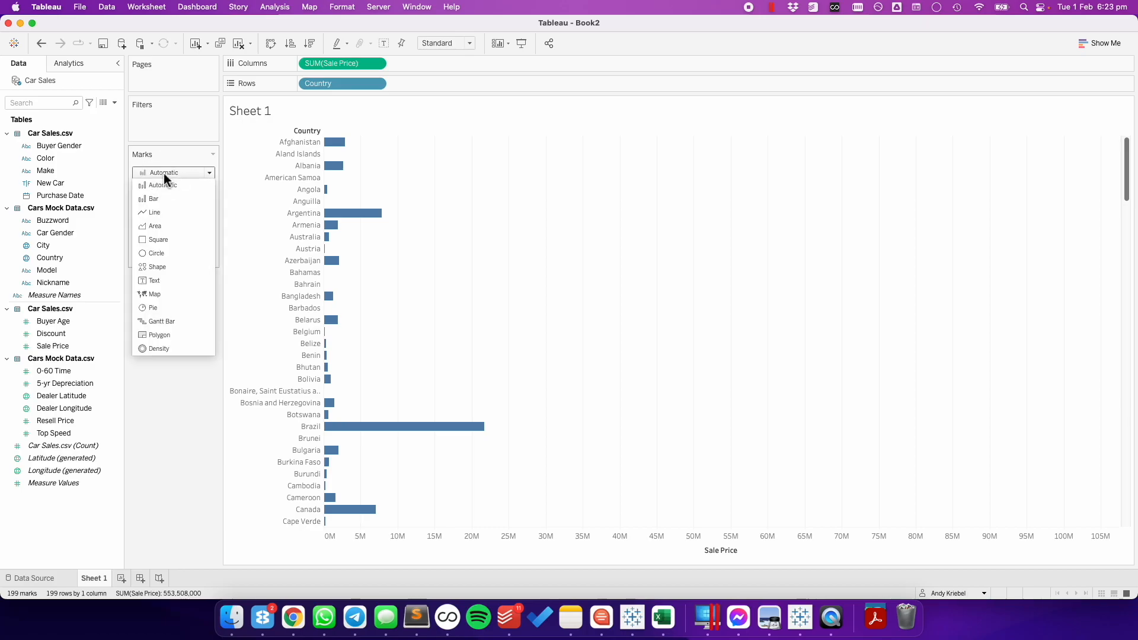
{"action": "mouse_move", "coordinate": [156, 253]}
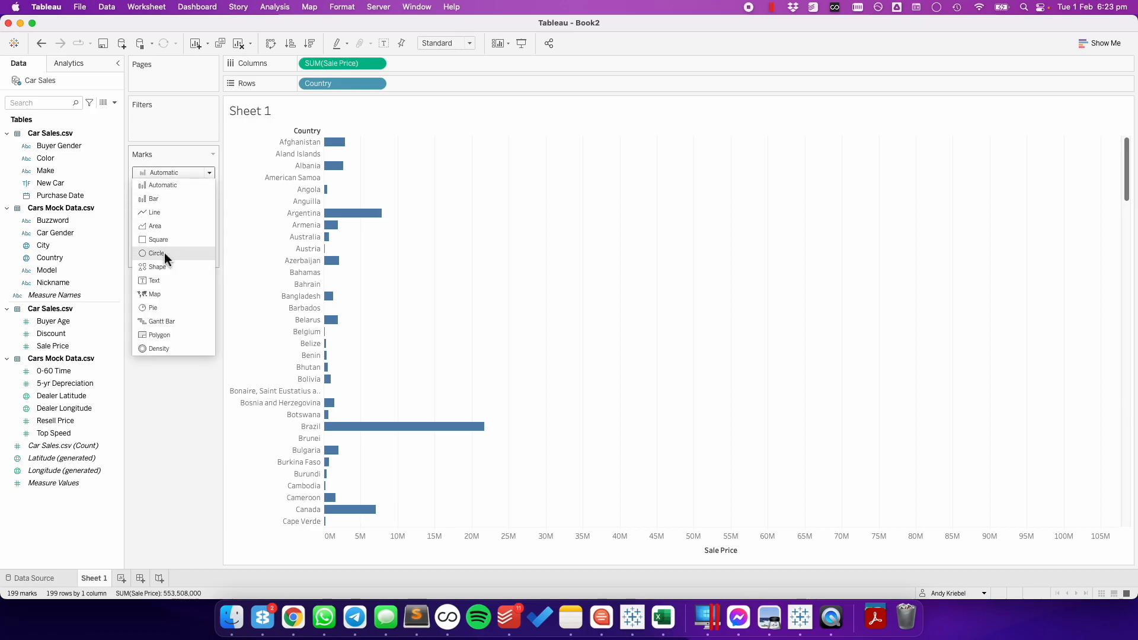
{"action": "left_click", "coordinate": [156, 253]}
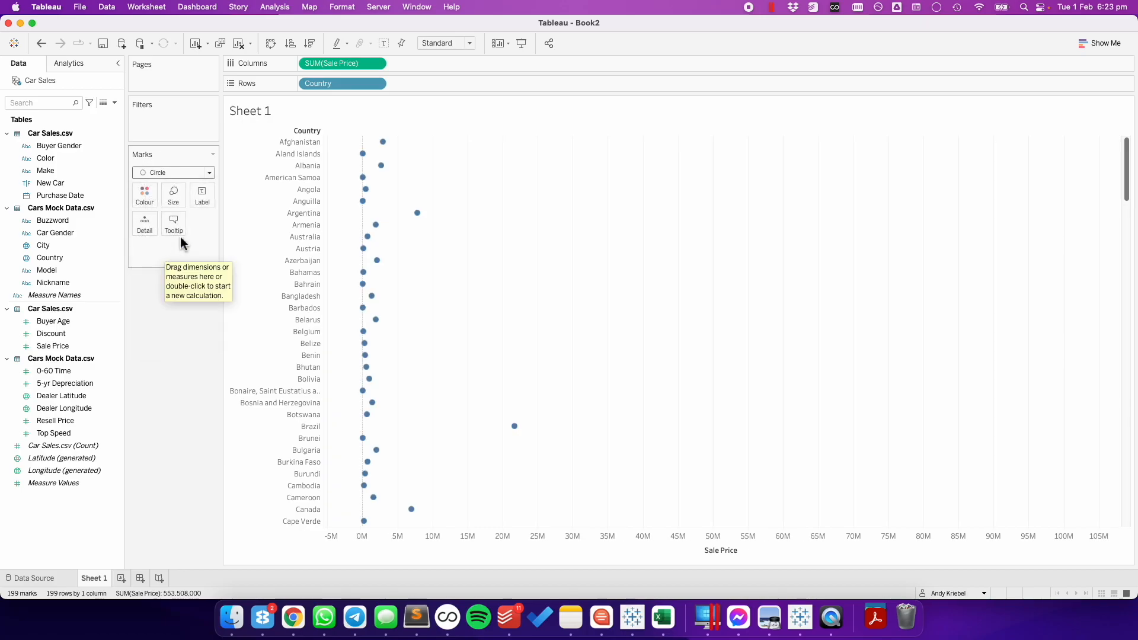
{"action": "mouse_move", "coordinate": [181, 243]}
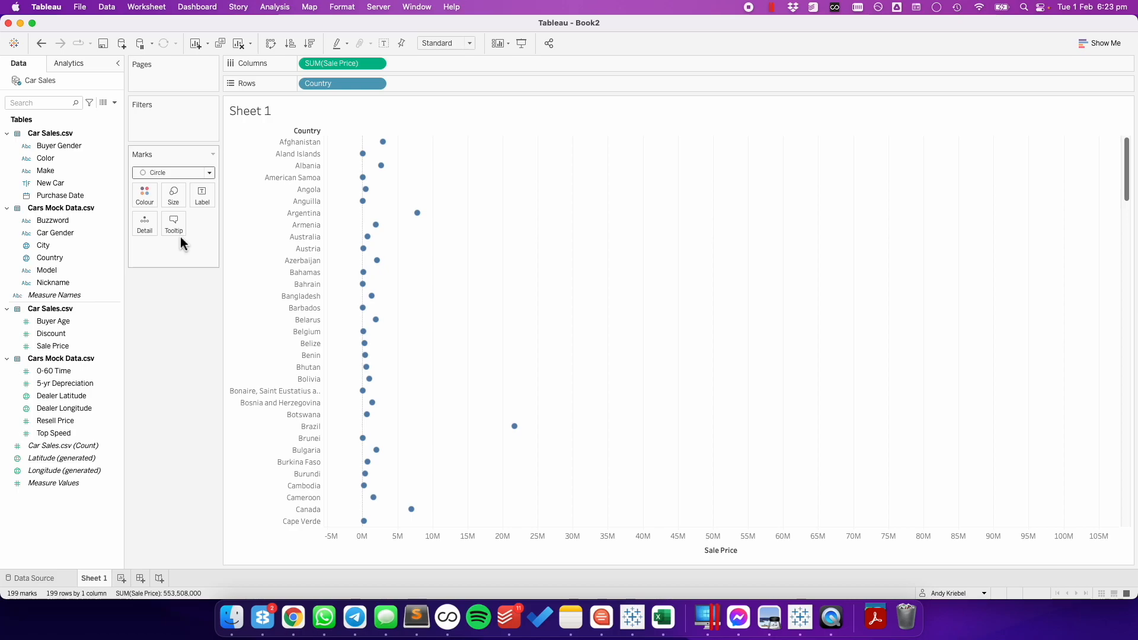
{"action": "left_click", "coordinate": [310, 43]}
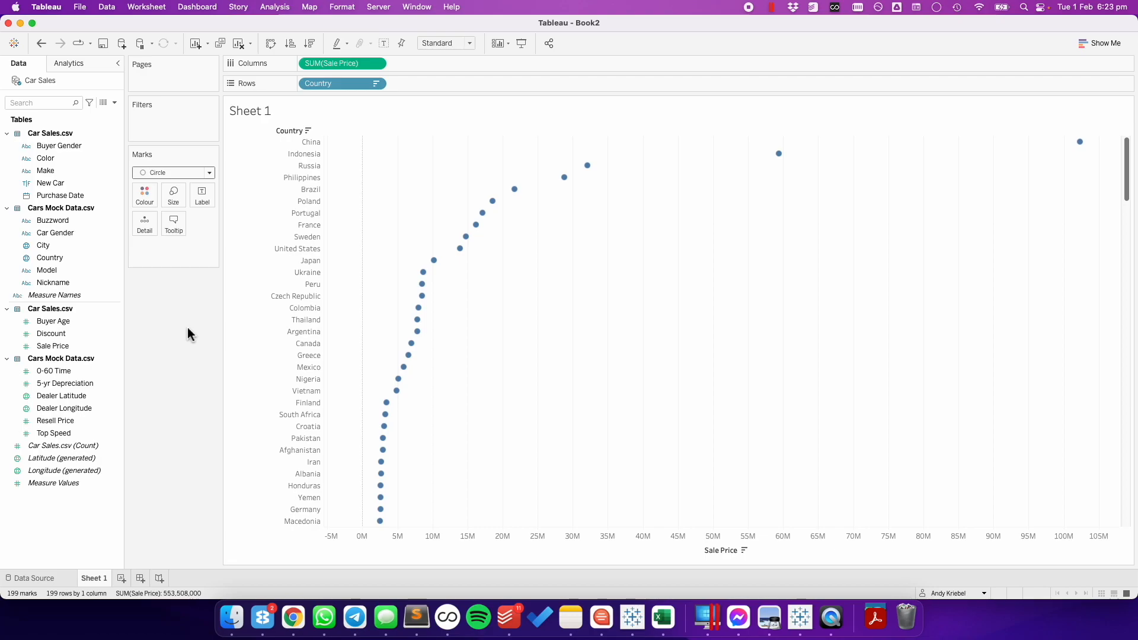
- Add discrete Purchase Date to Detail so each sale gets its own circle
{"action": "left_click", "coordinate": [60, 195]}
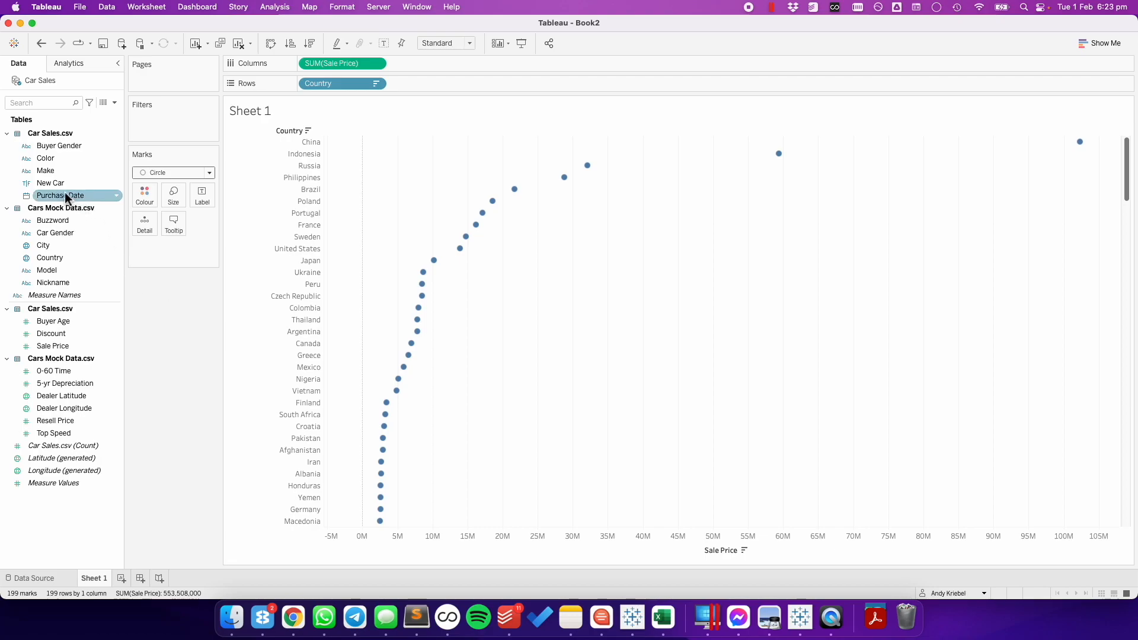
{"action": "left_click_drag", "start_coordinate": [61, 195], "coordinate": [152, 221]}
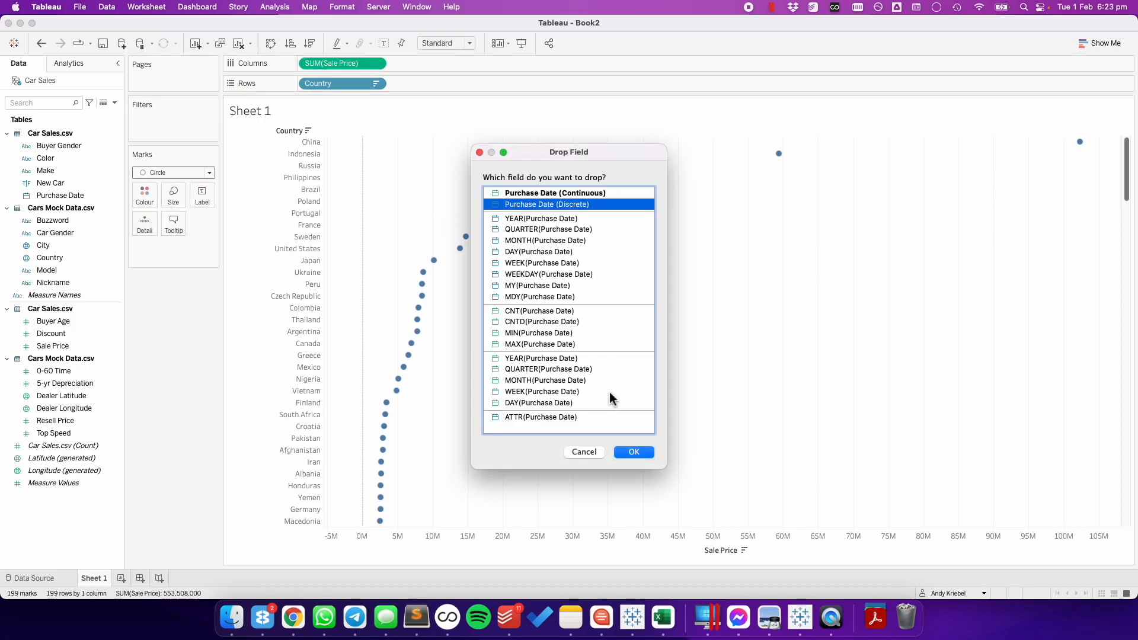
{"action": "left_click", "coordinate": [632, 451]}
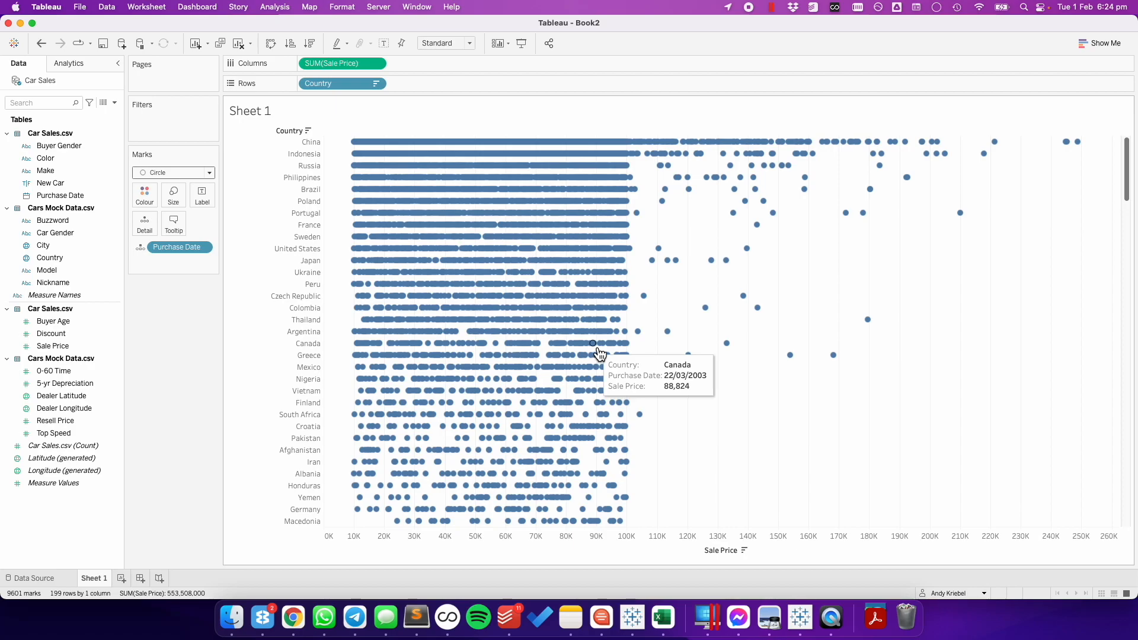
{"action": "mouse_move", "coordinate": [404, 87]}
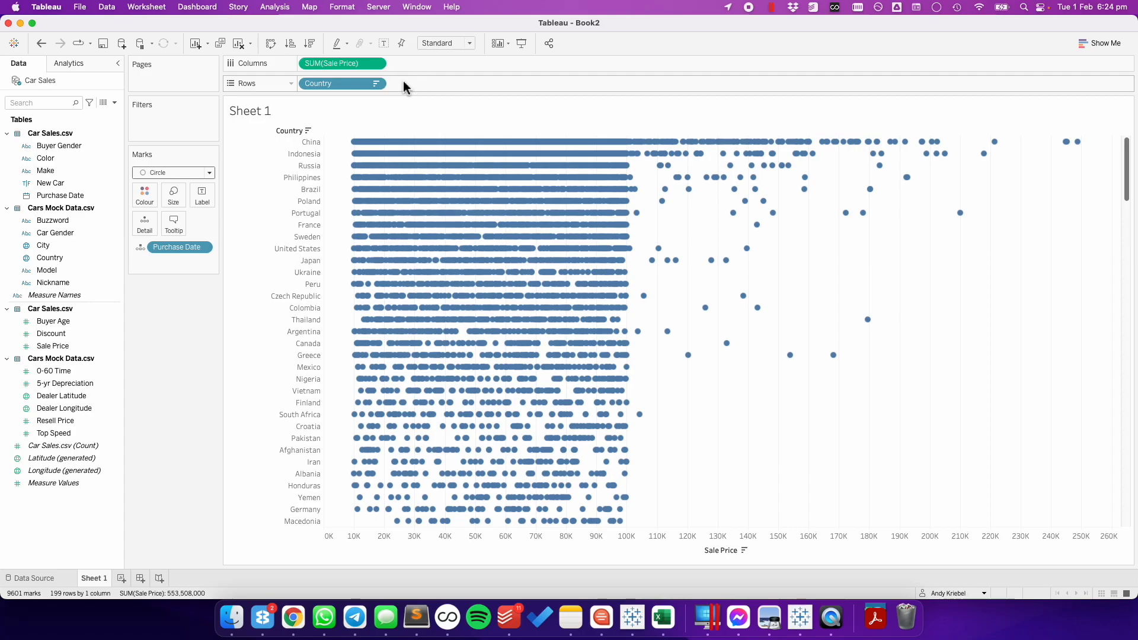
- Put AVG(RANDOM()) on Rows to jitter the circles, and set the view to Fit Width
{"action": "type", "text": "AVG"}
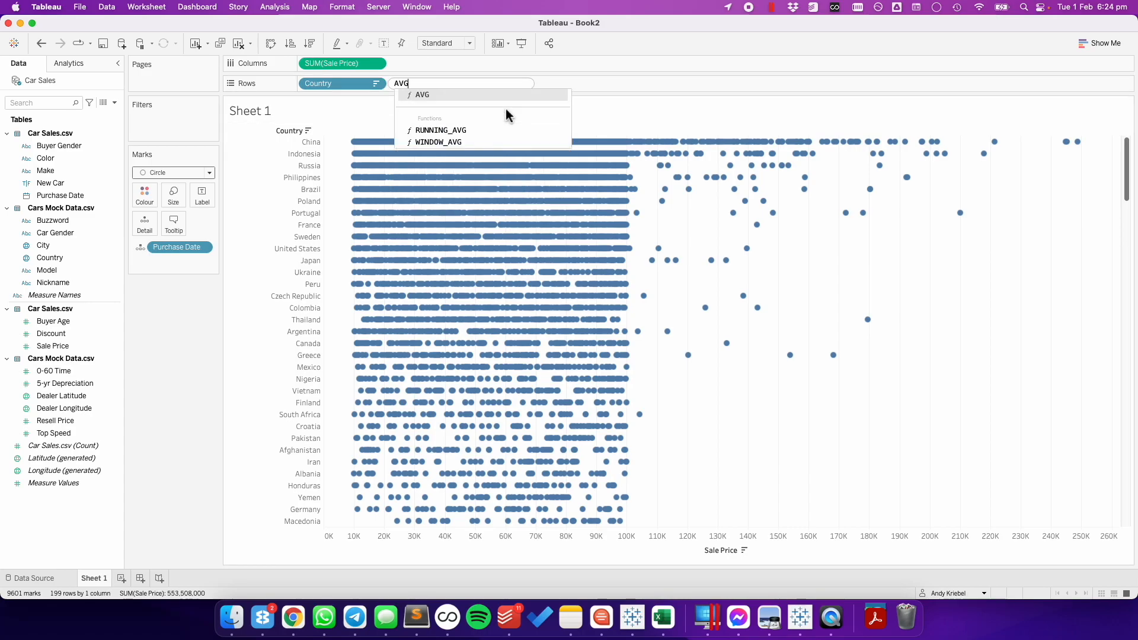
{"action": "type", "text": "(RANDOM"}
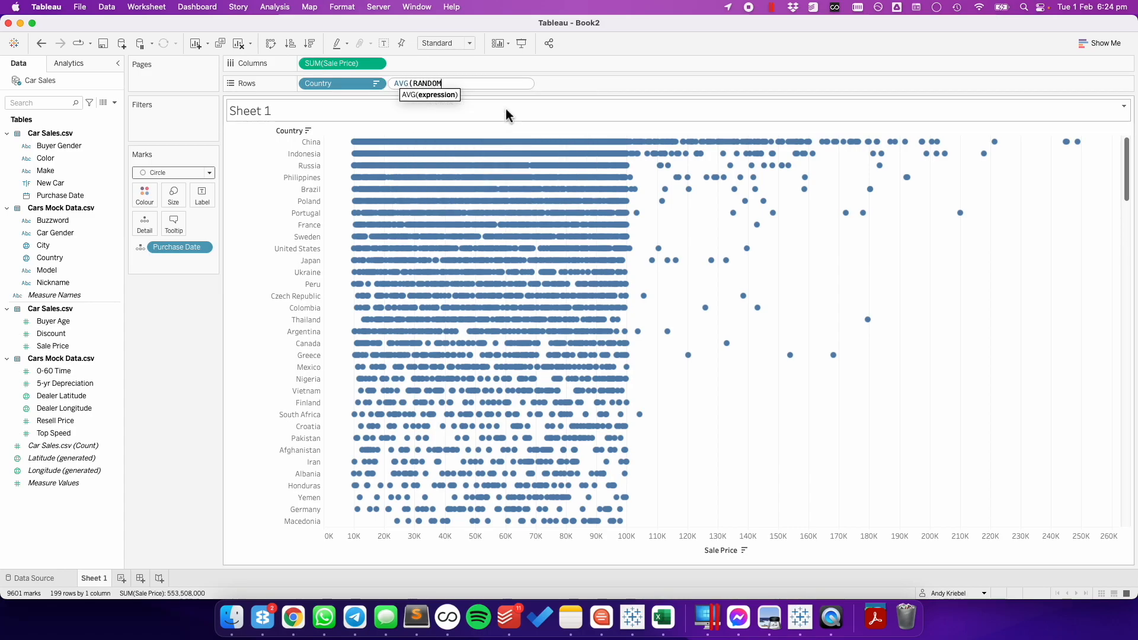
{"action": "type", "text": "()).."}
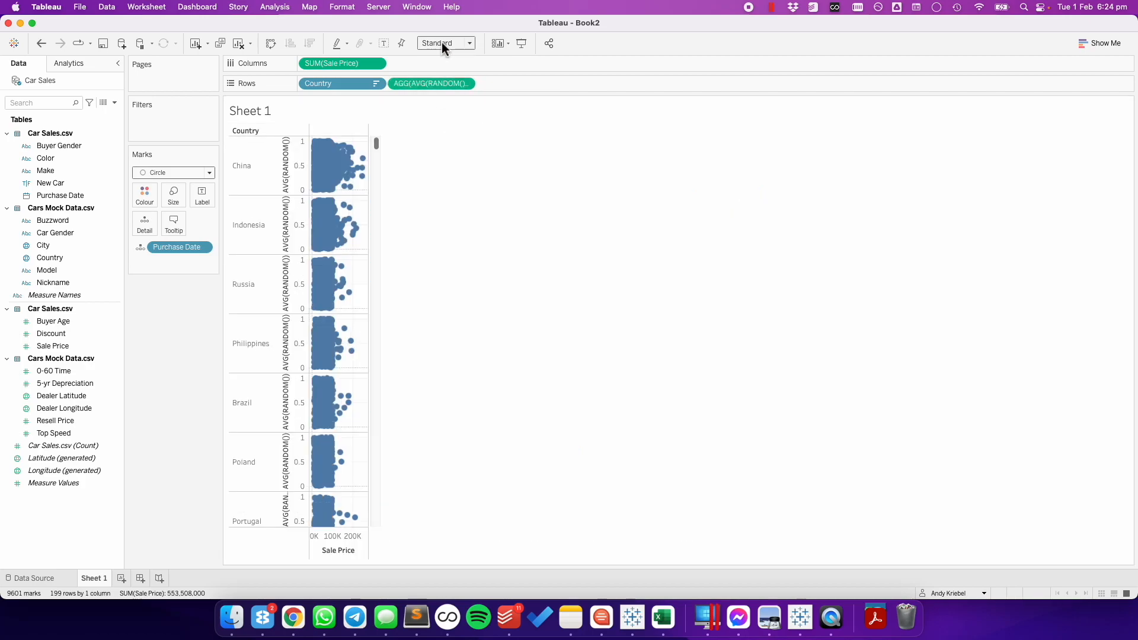
{"action": "left_click", "coordinate": [468, 43]}
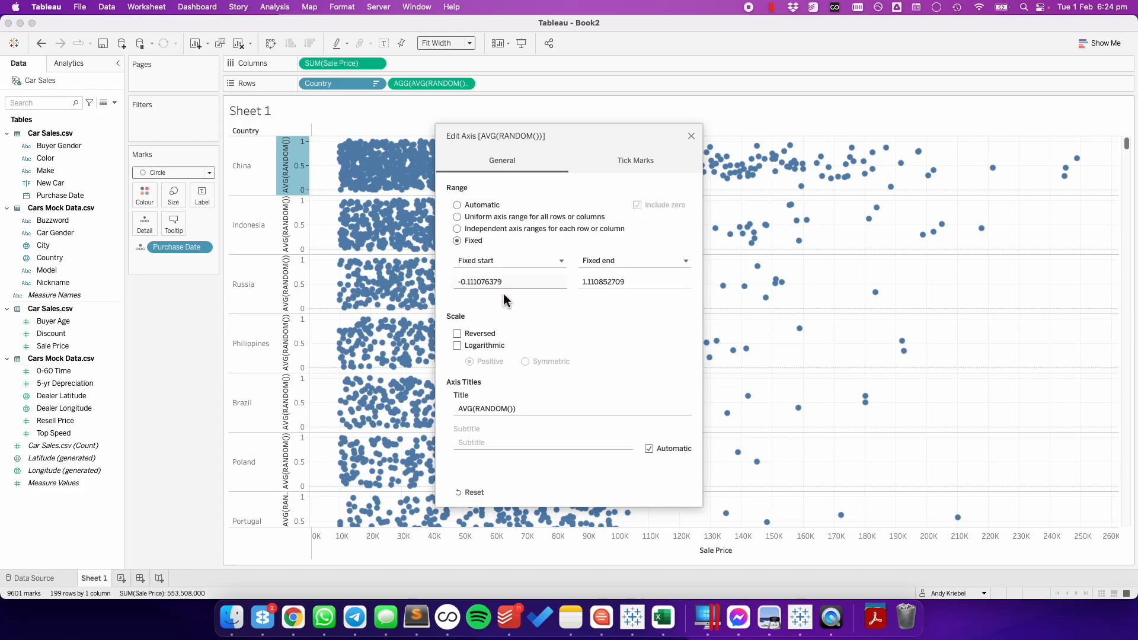
- Fix the AVG(RANDOM()) axis to run from -0.5 to 1.5
{"action": "left_click", "coordinate": [510, 281]}
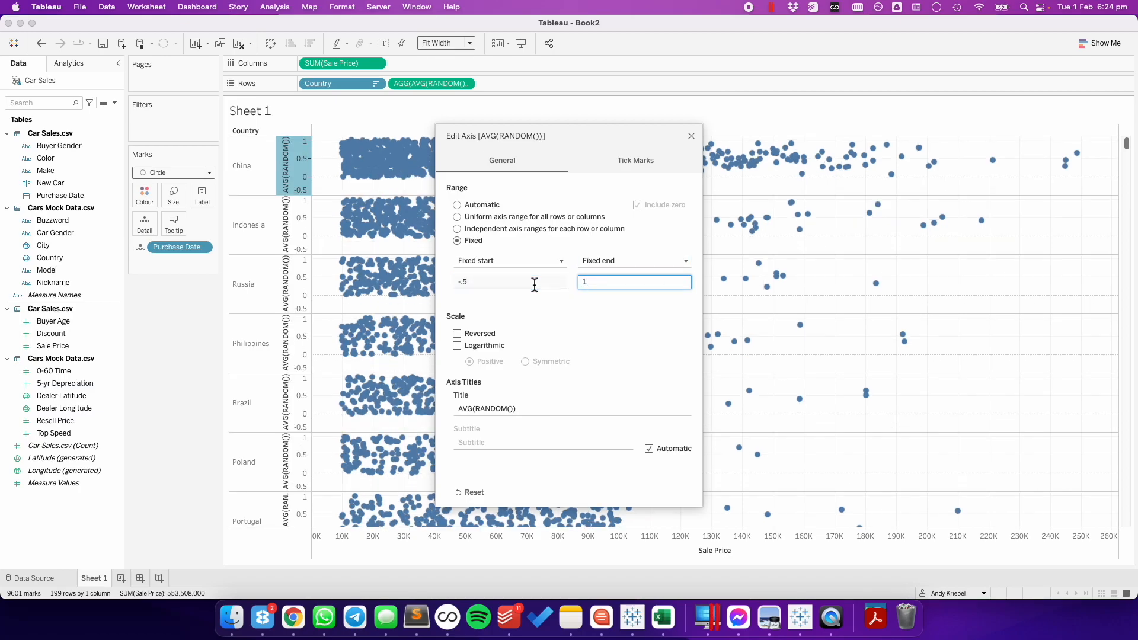
{"action": "type", "text": "1.5"}
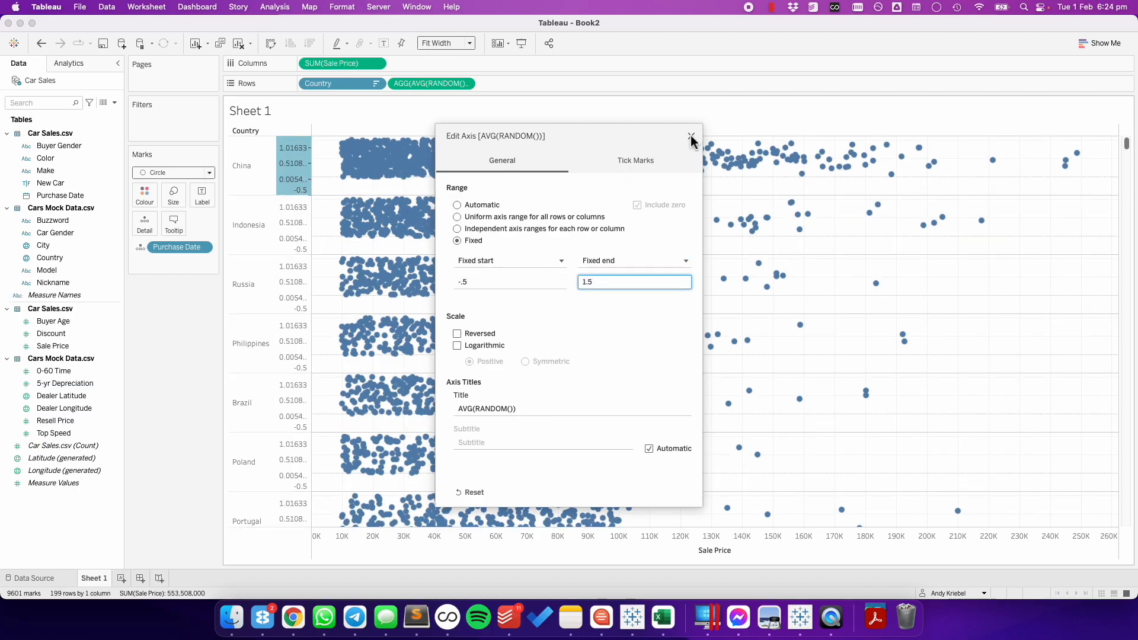
{"action": "left_click", "coordinate": [690, 137]}
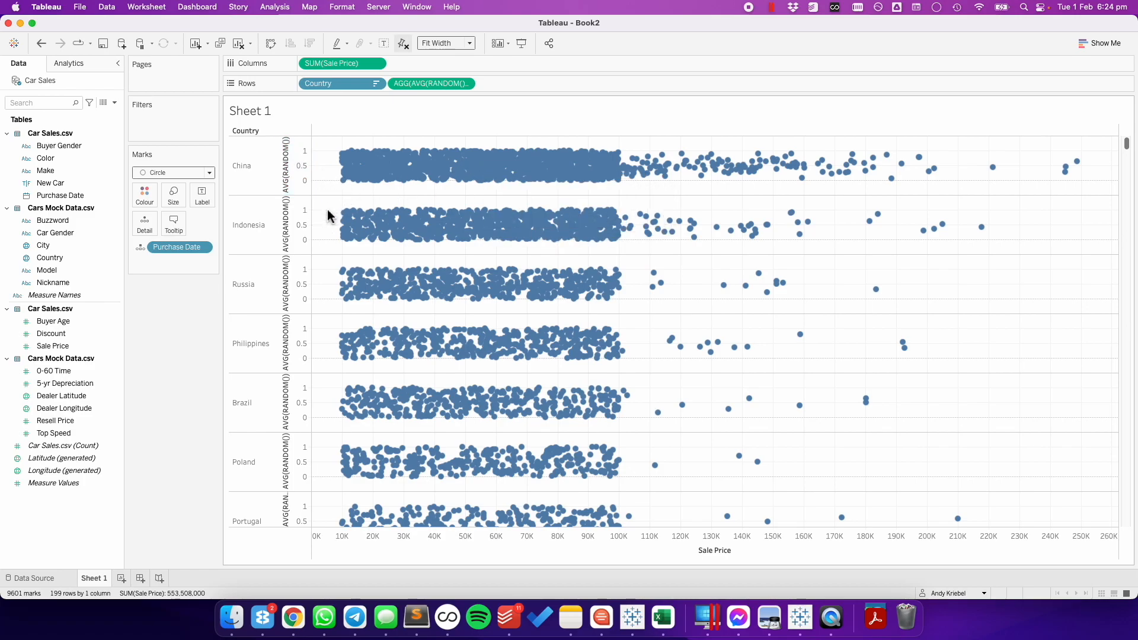
- Turn off Show Header on the AVG(RANDOM()) axis
{"action": "right_click", "coordinate": [297, 166]}
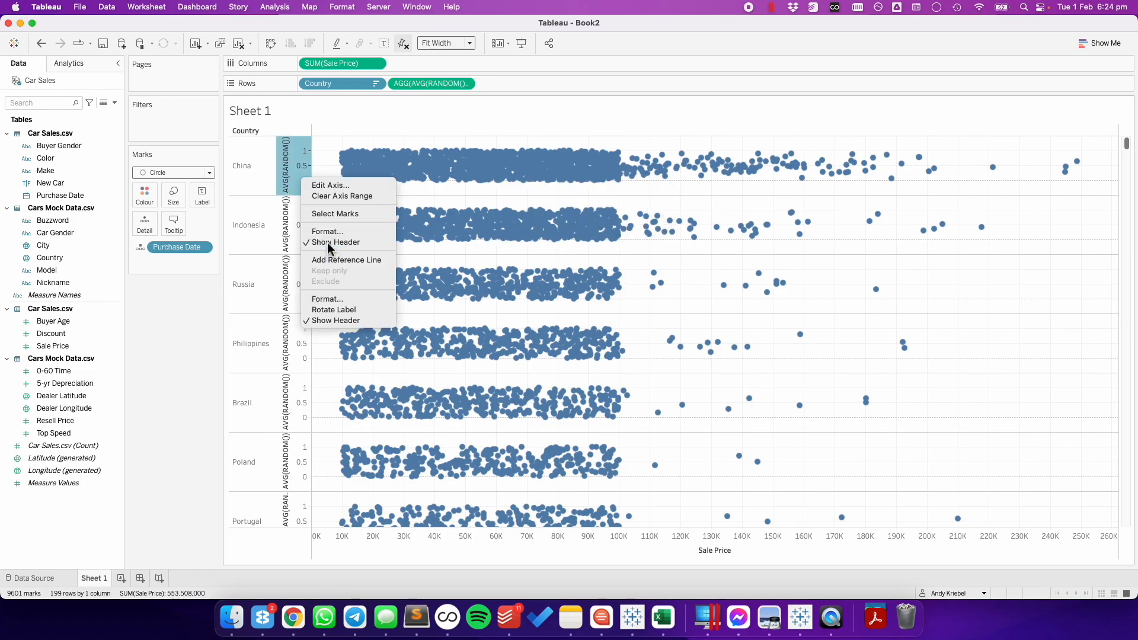
{"action": "left_click", "coordinate": [336, 242]}
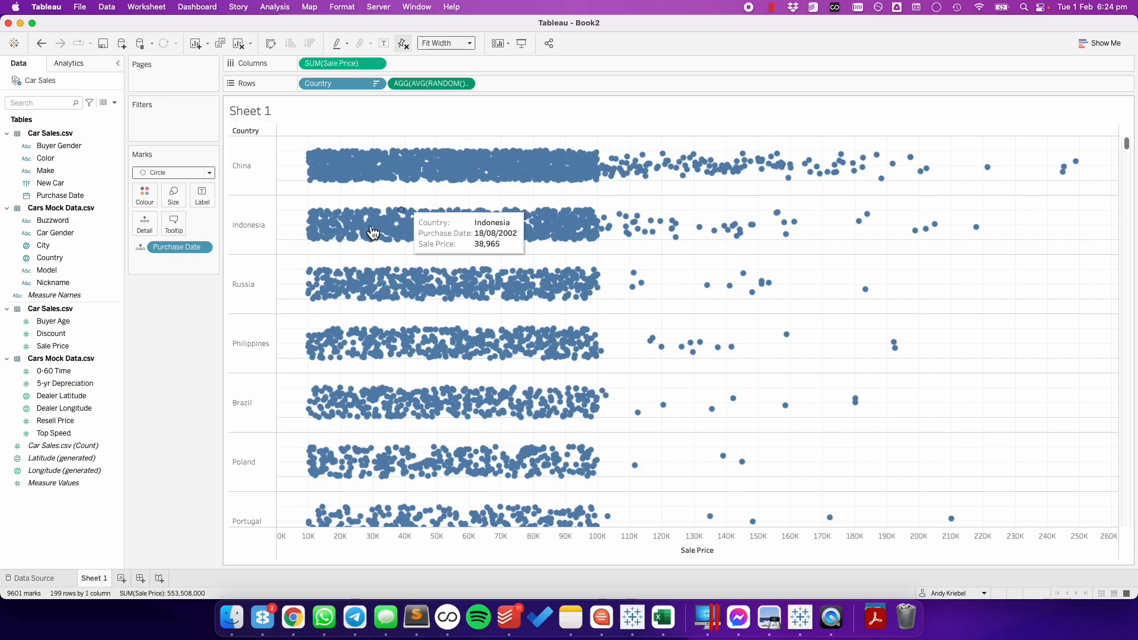
- Make the circles dark teal at 57% opacity and reduce their size
{"action": "left_click", "coordinate": [143, 195]}
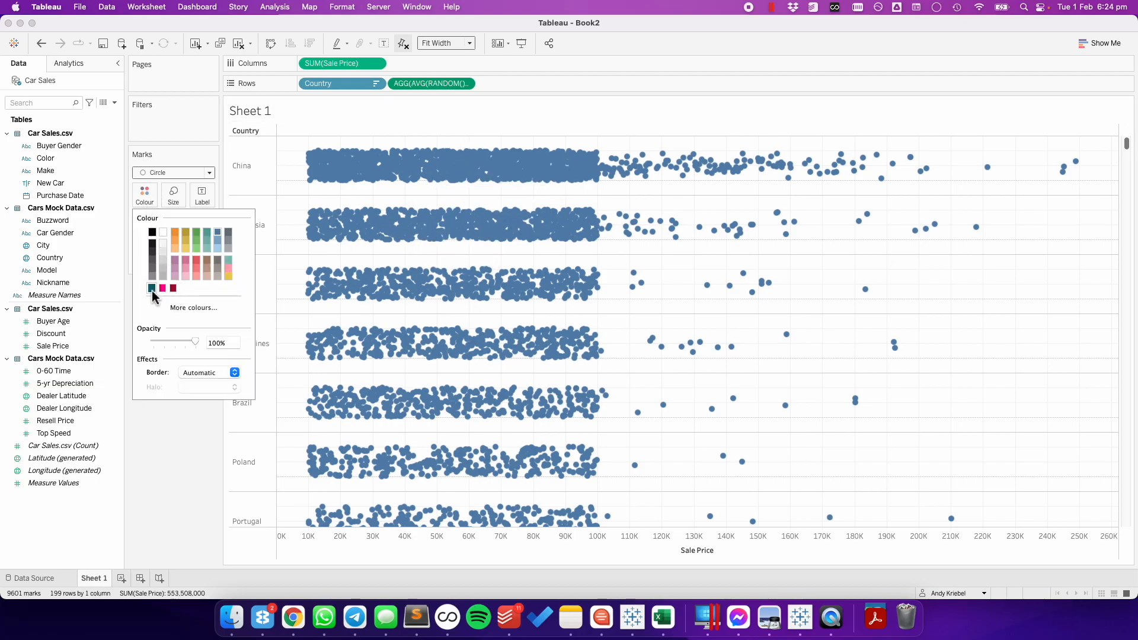
{"action": "left_click", "coordinate": [151, 288]}
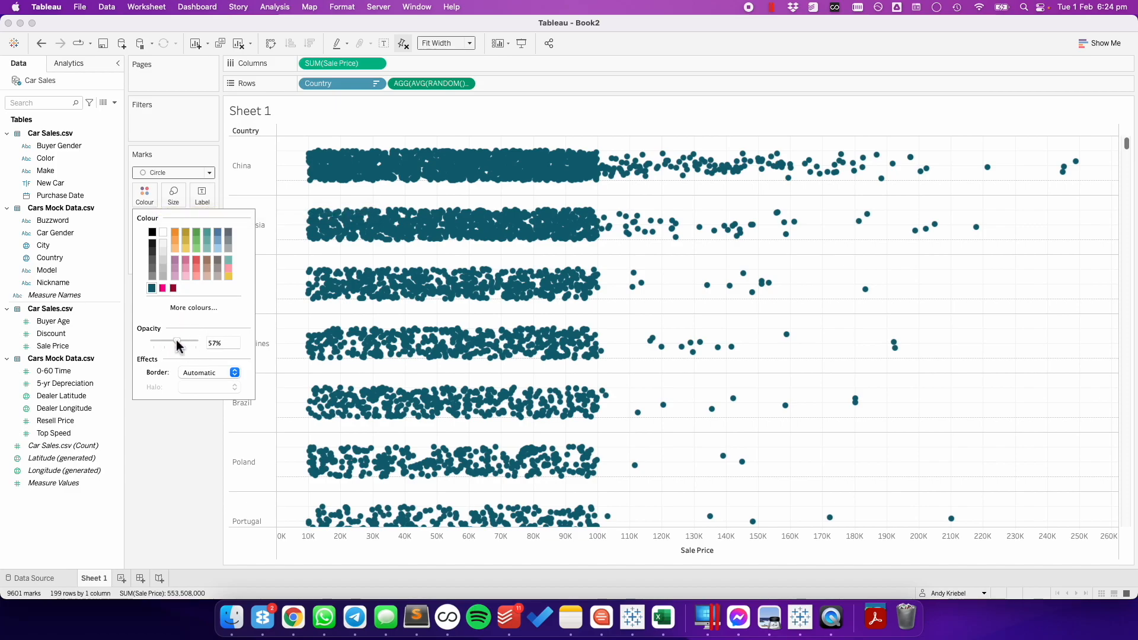
{"action": "left_click", "coordinate": [173, 195]}
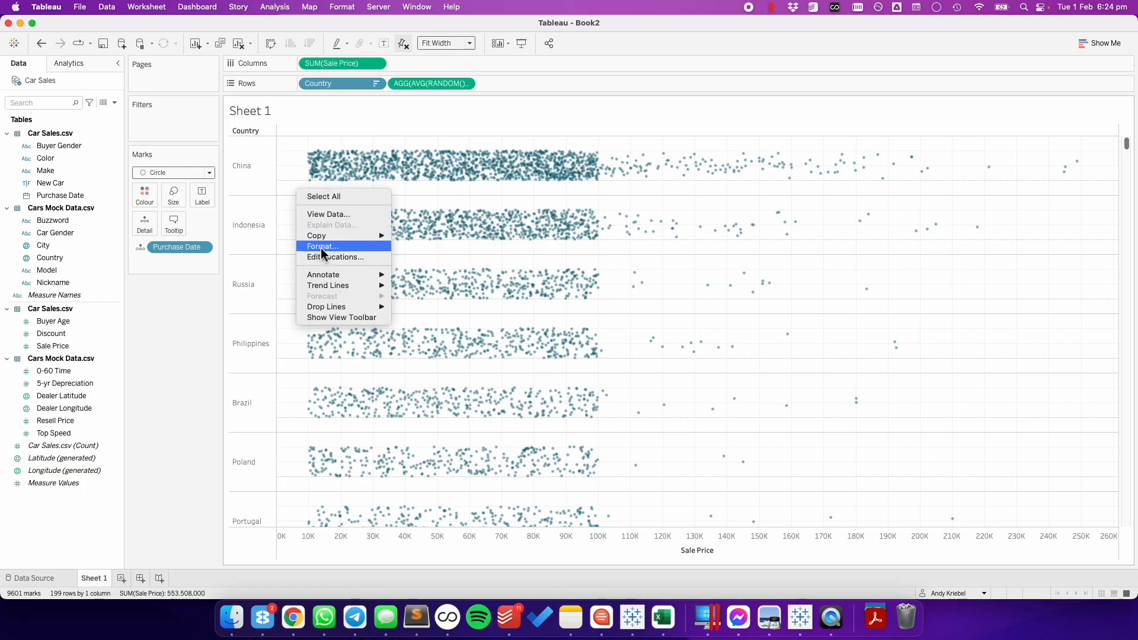
- Add light grey row banding in the sheet's Format Shading pane, then move to Borders
{"action": "left_click", "coordinate": [321, 246]}
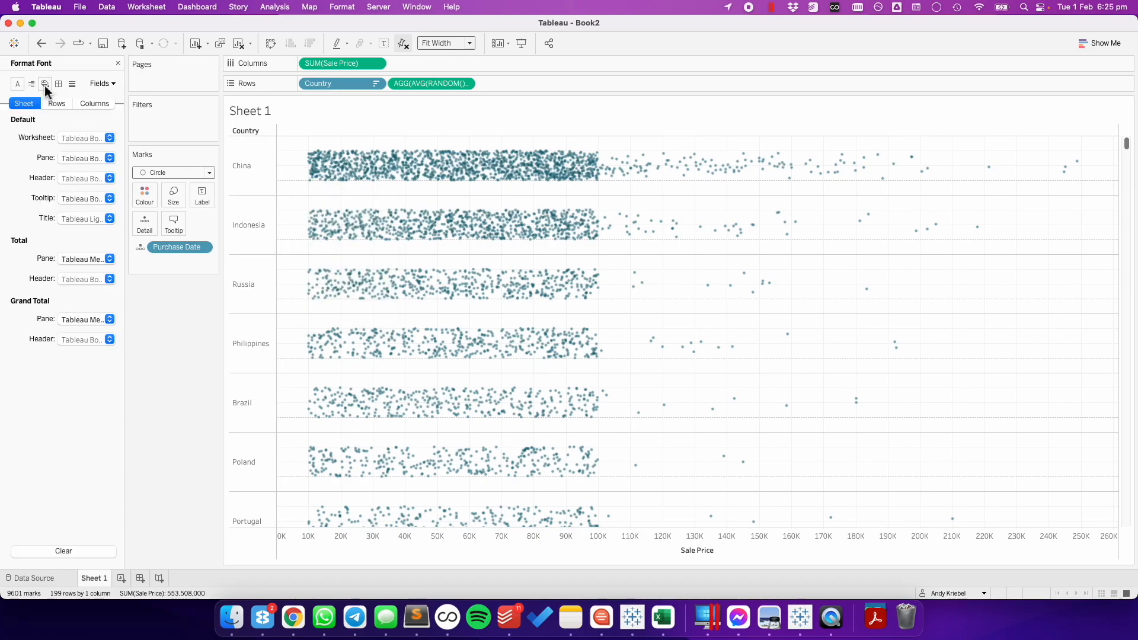
{"action": "mouse_move", "coordinate": [45, 89]}
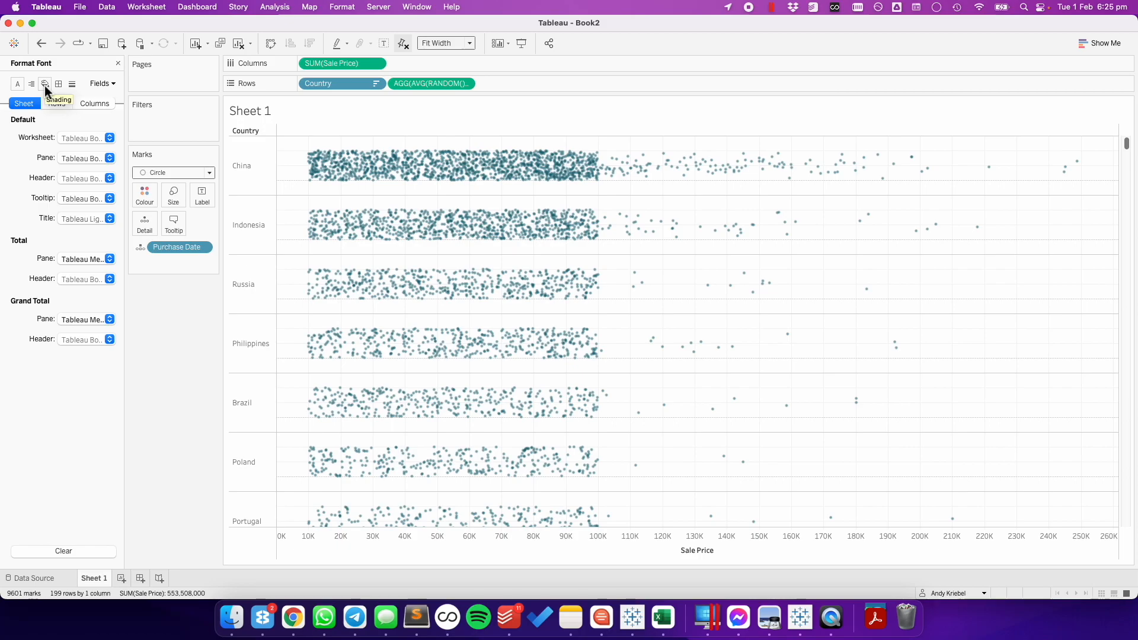
{"action": "left_click", "coordinate": [44, 83]}
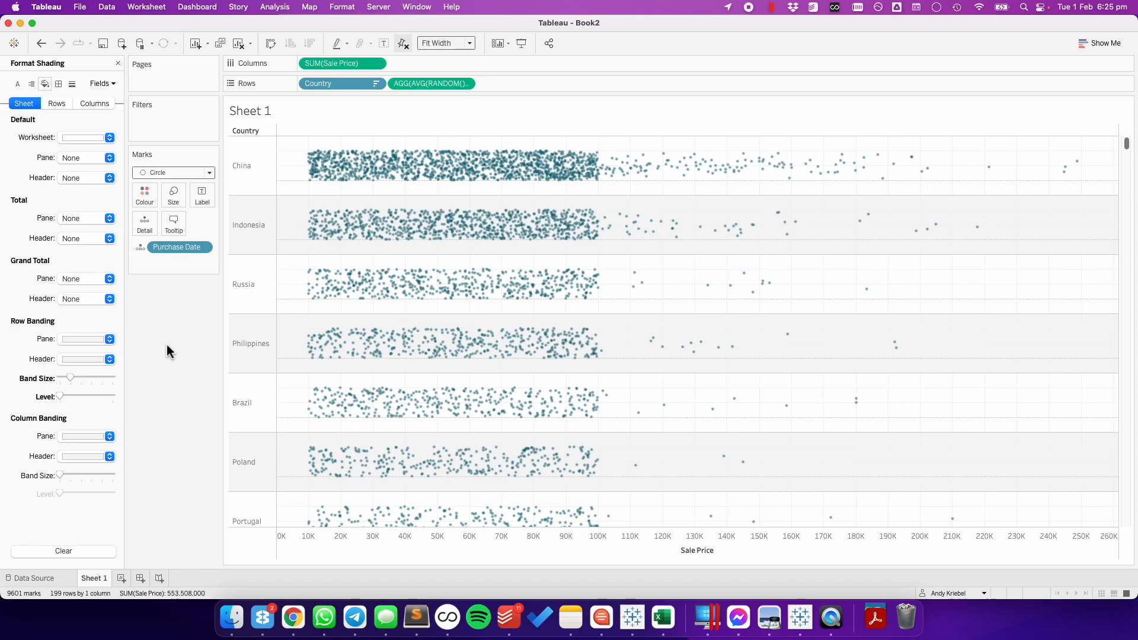
{"action": "mouse_move", "coordinate": [159, 345]}
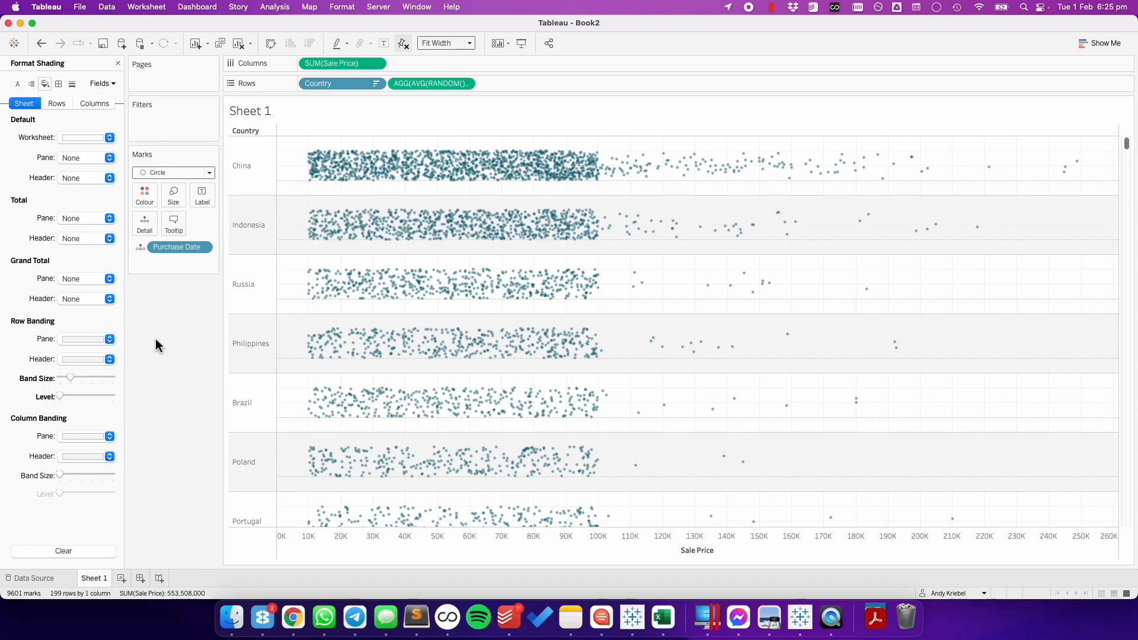
{"action": "left_click", "coordinate": [58, 84]}
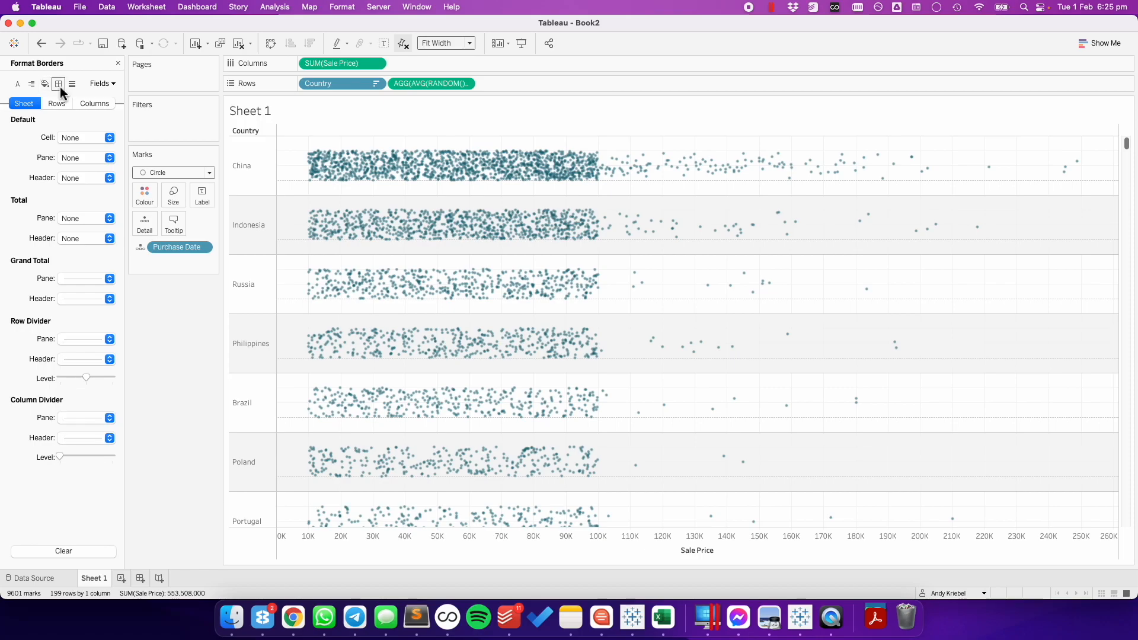
{"action": "mouse_move", "coordinate": [83, 339]}
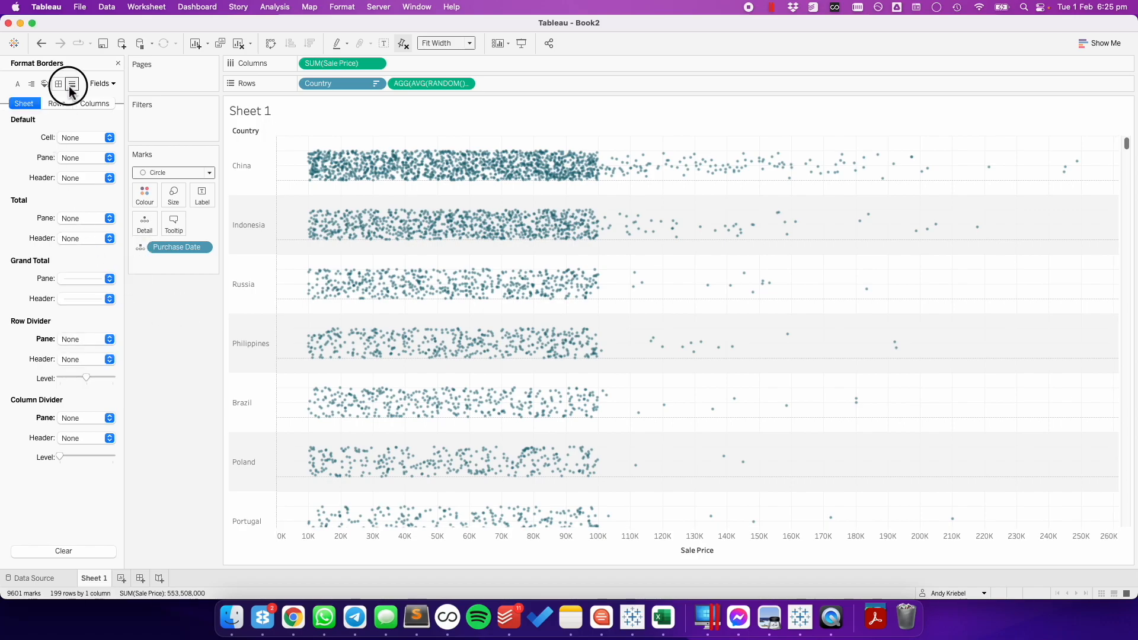
- Set Zero Lines to None in the sheet's Format Lines pane
{"action": "left_click", "coordinate": [71, 84]}
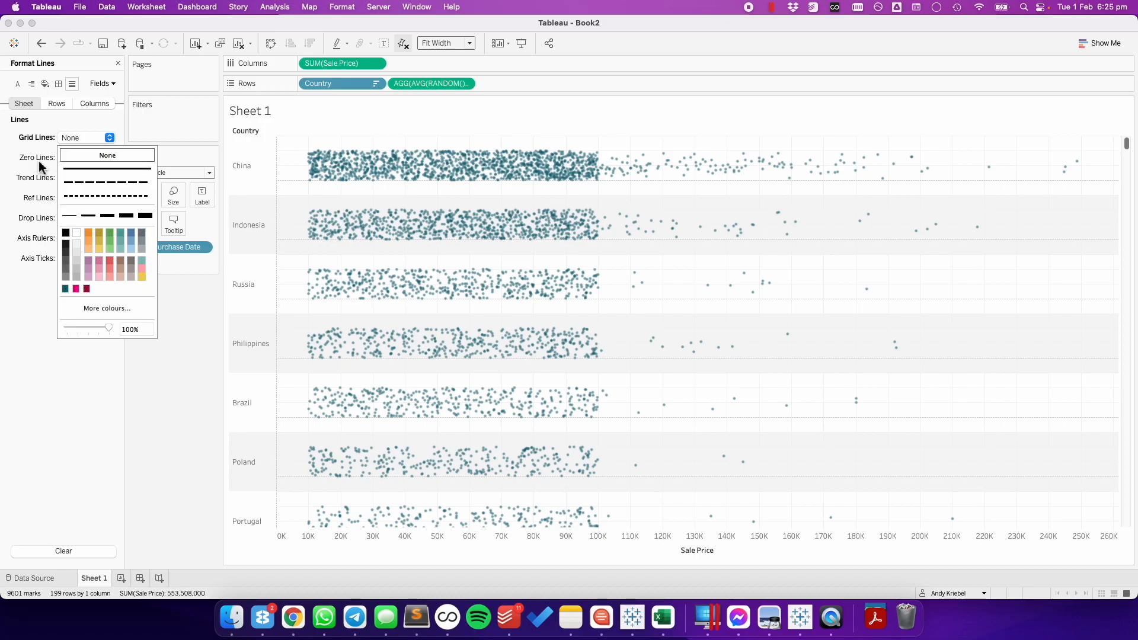
{"action": "left_click", "coordinate": [86, 158]}
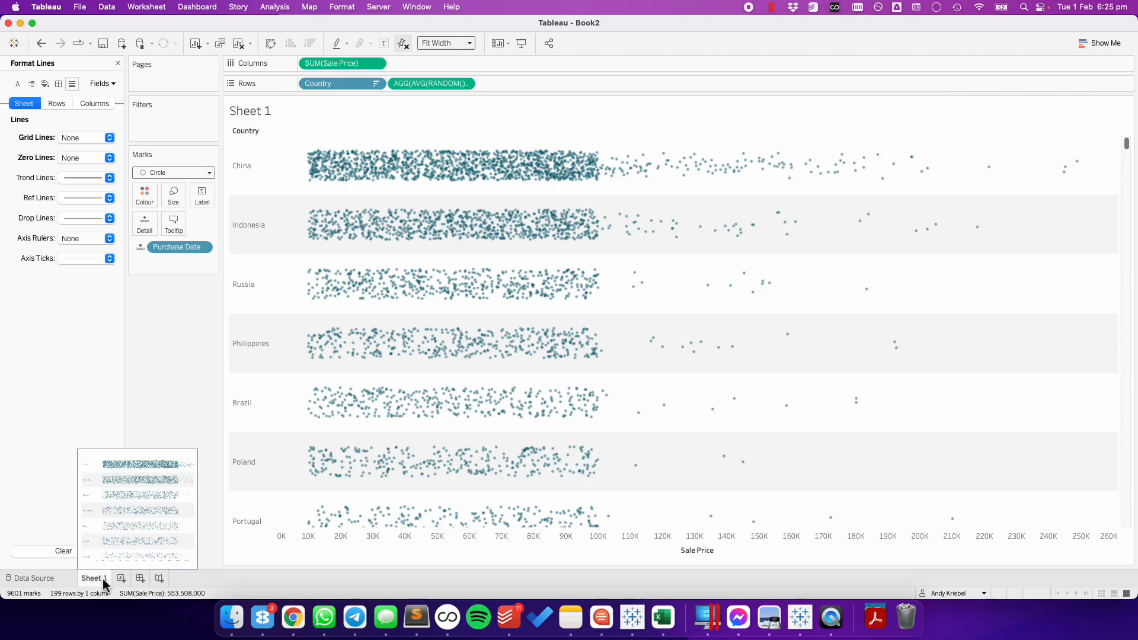
- Duplicate Sheet 1 and replace the RANDOM() pill on Rows with INDEX()
{"action": "right_click", "coordinate": [93, 578]}
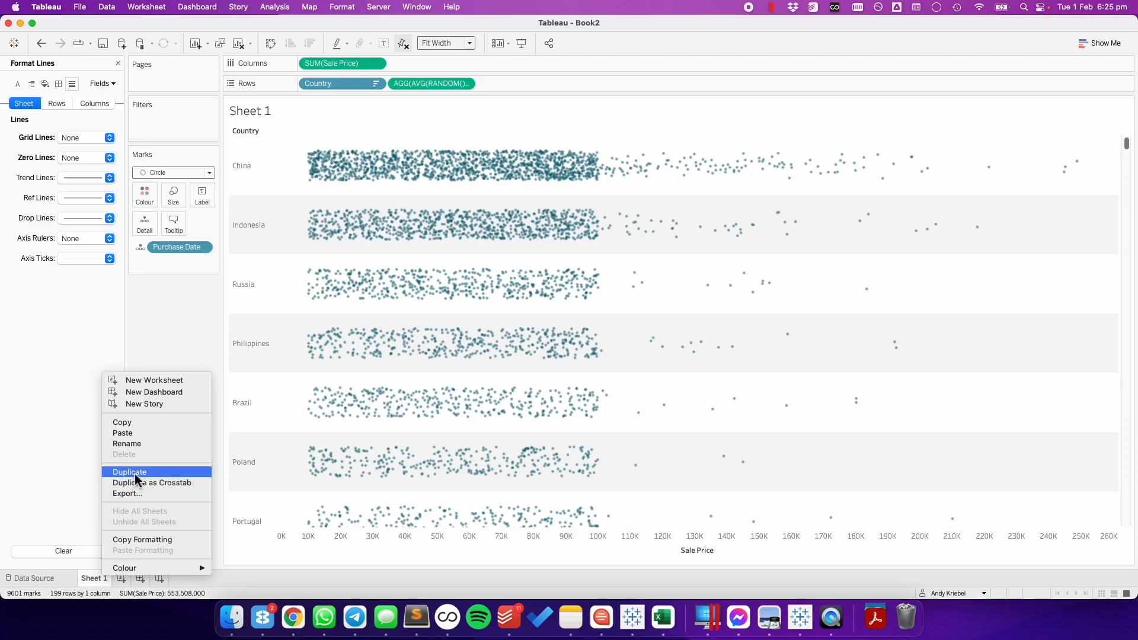
{"action": "left_click", "coordinate": [129, 472]}
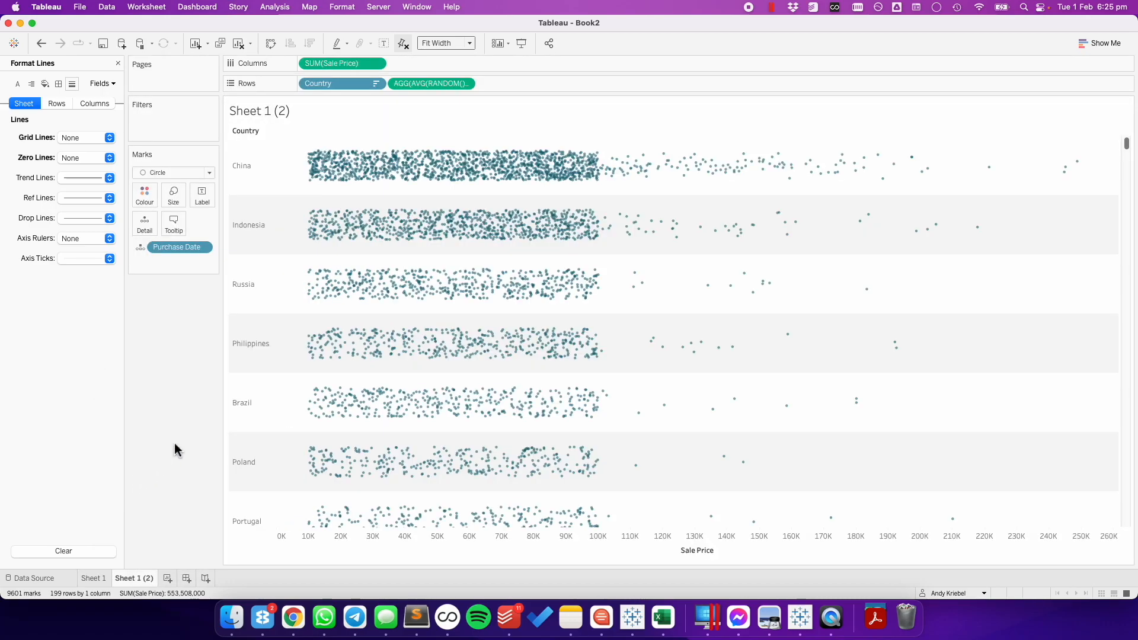
{"action": "left_click", "coordinate": [431, 83]}
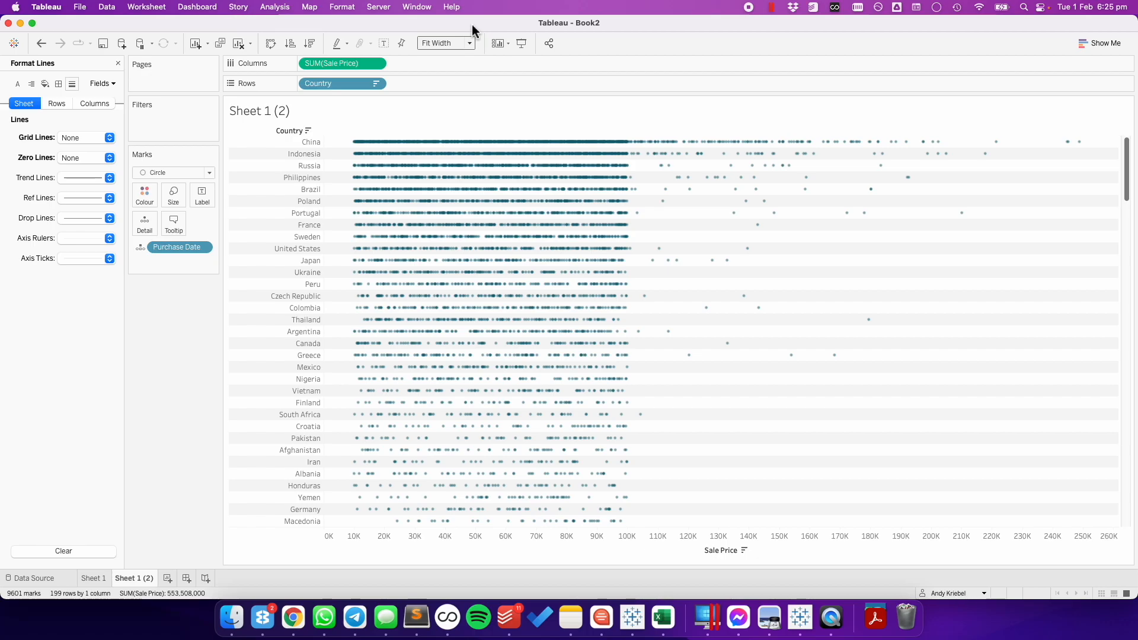
{"action": "mouse_move", "coordinate": [413, 89]}
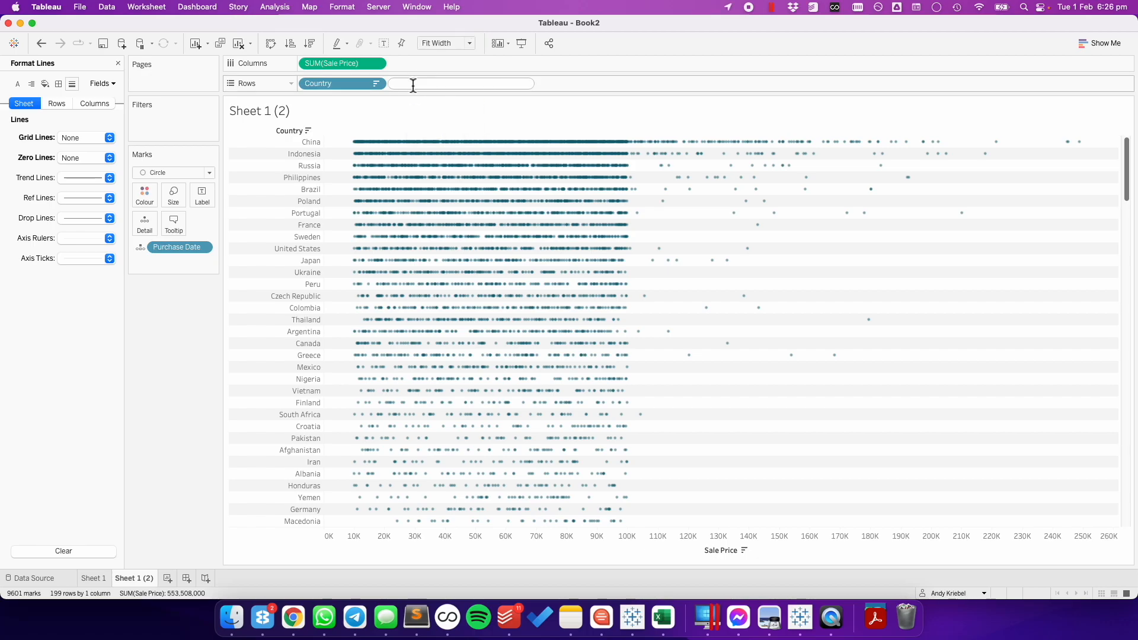
{"action": "type", "text": "INDEX()"}
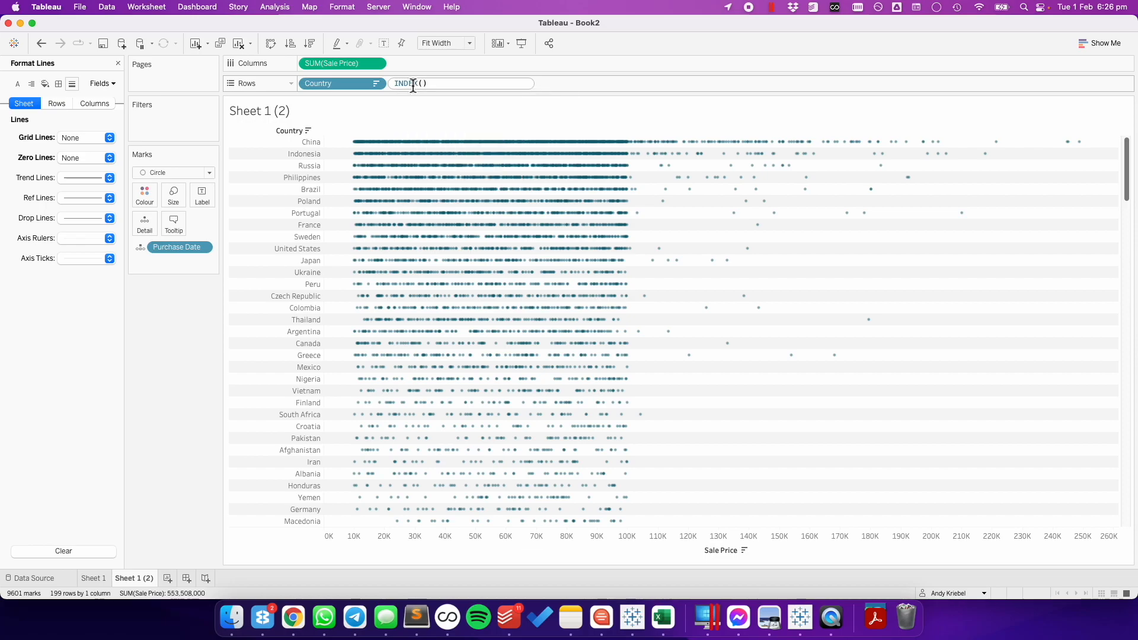
{"action": "mouse_move", "coordinate": [411, 83]}
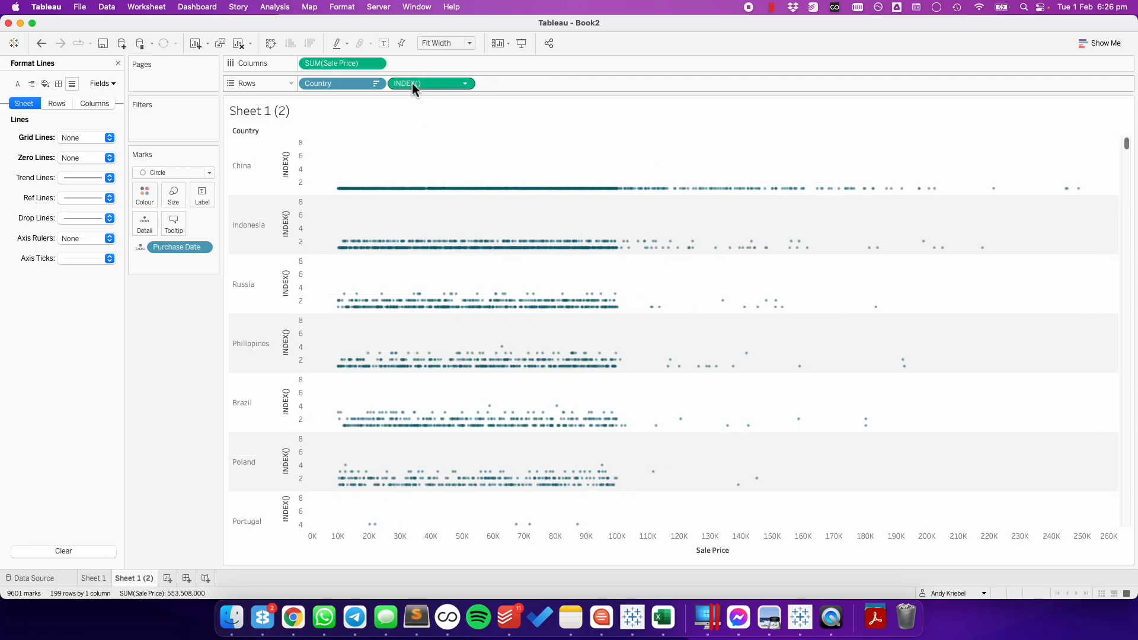
{"action": "mouse_move", "coordinate": [429, 83]}
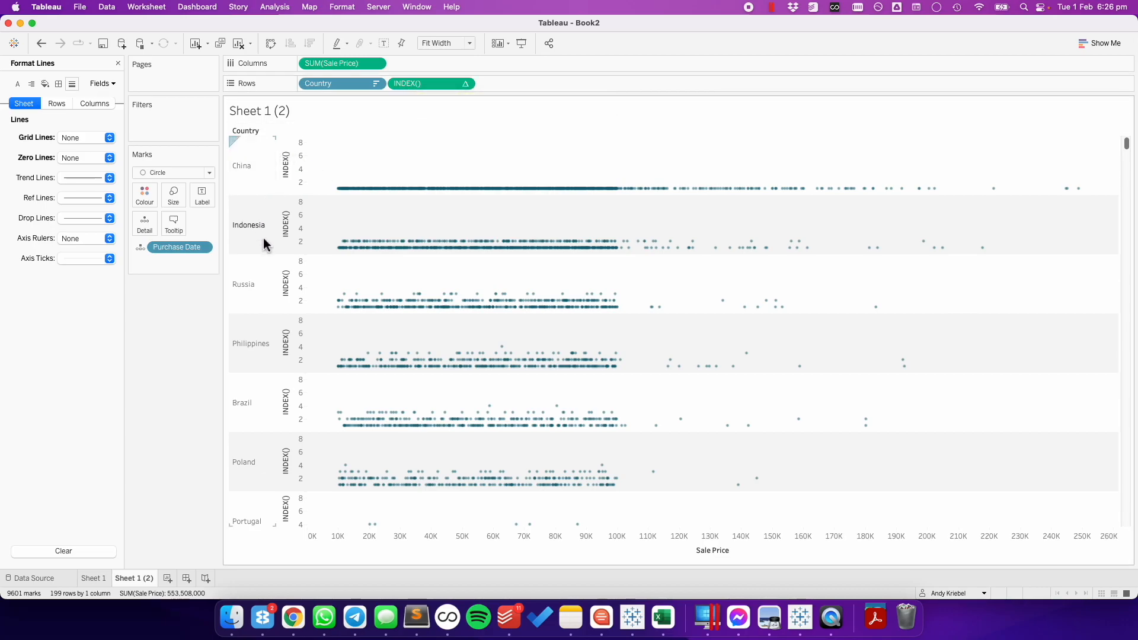
- Compute INDEX() along Purchase Date only, then highlight Russia's marks
{"action": "left_click", "coordinate": [464, 83]}
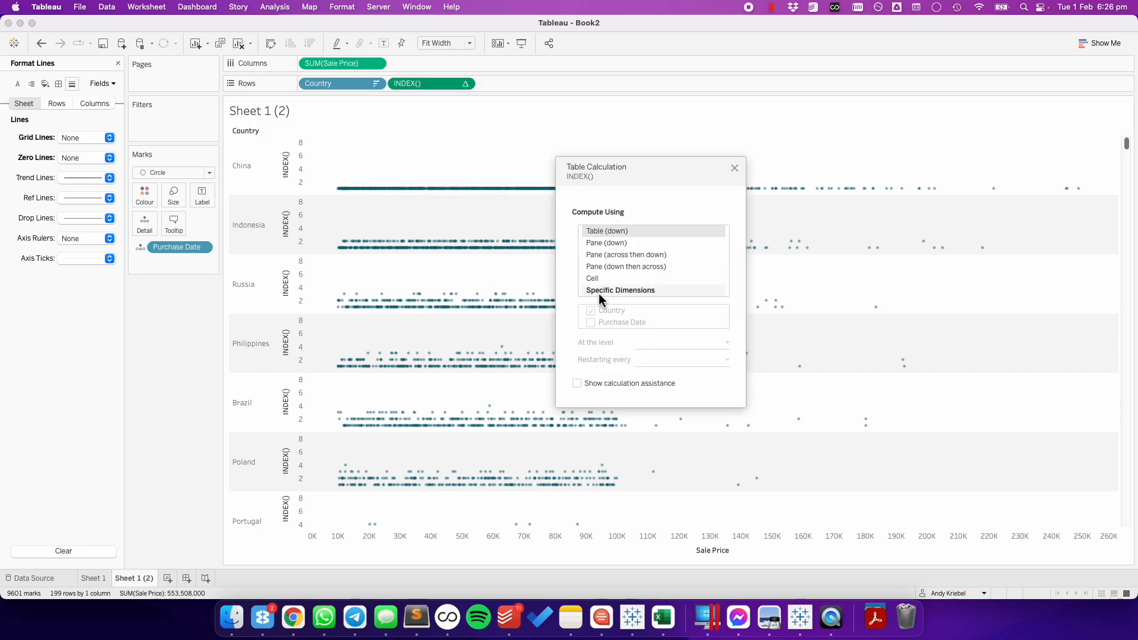
{"action": "left_click", "coordinate": [620, 290]}
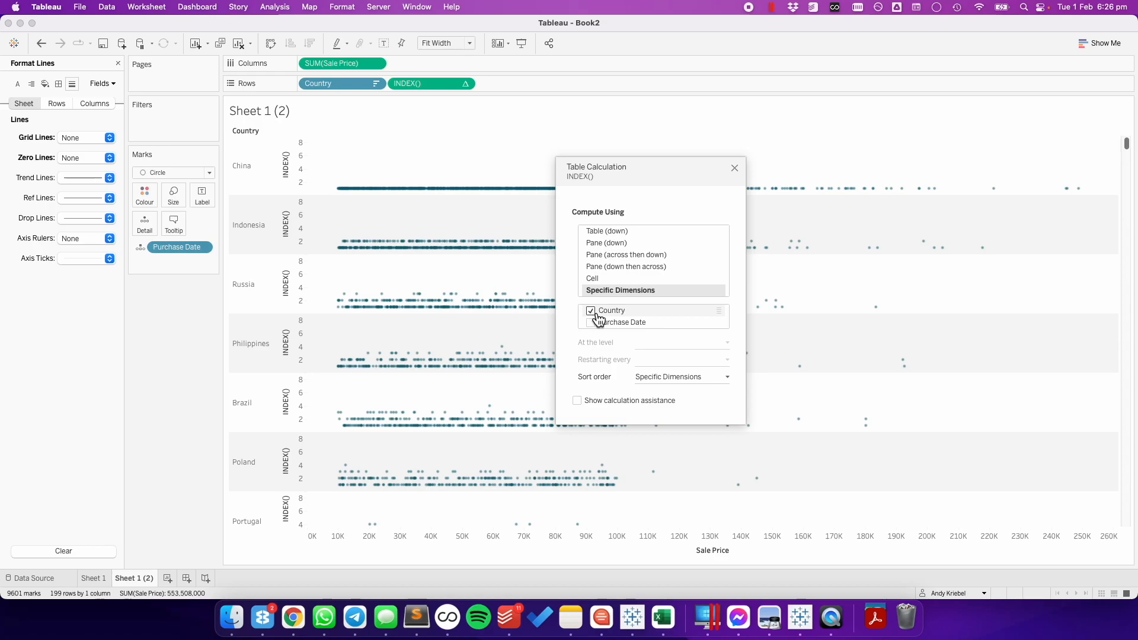
{"action": "mouse_move", "coordinate": [622, 321]}
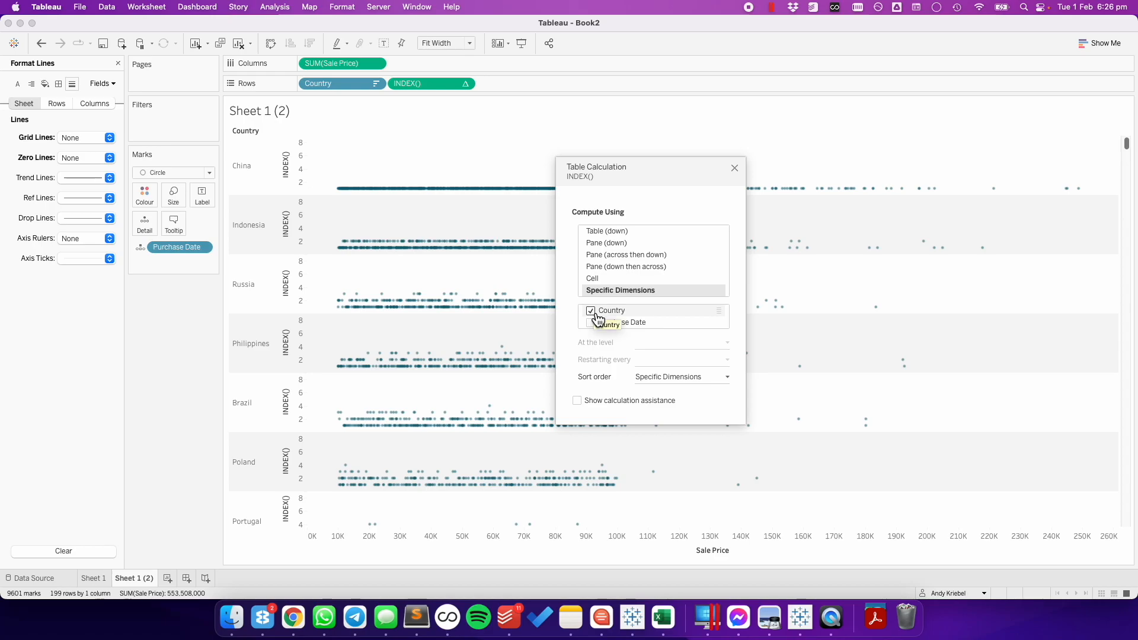
{"action": "left_click", "coordinate": [591, 322]}
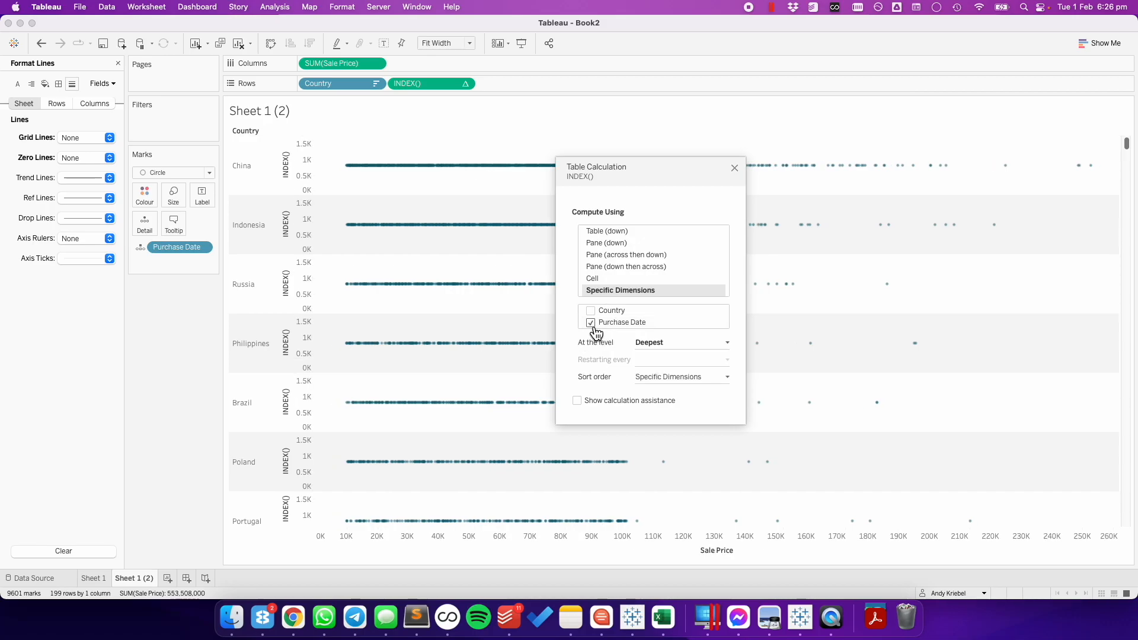
{"action": "left_click", "coordinate": [733, 167]}
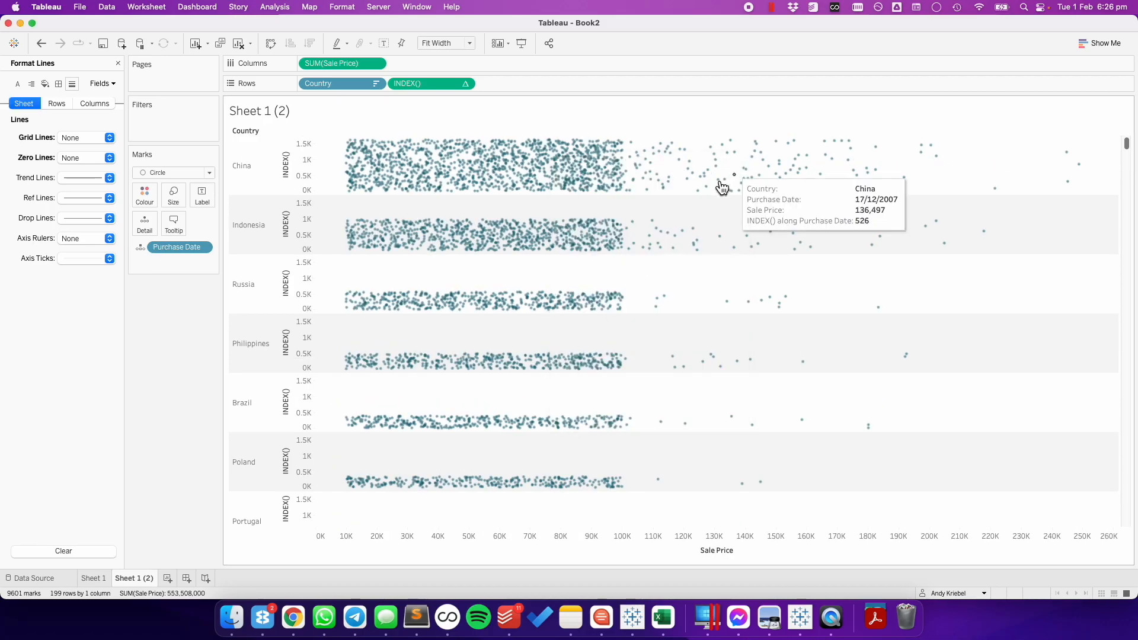
{"action": "mouse_move", "coordinate": [584, 211]}
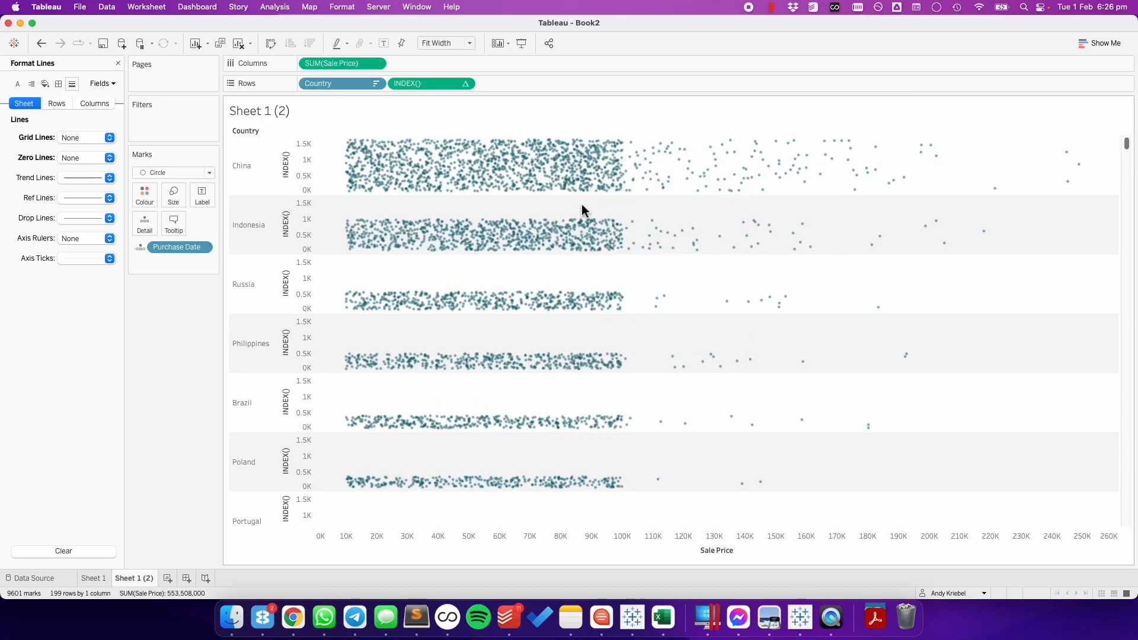
{"action": "left_click", "coordinate": [244, 284]}
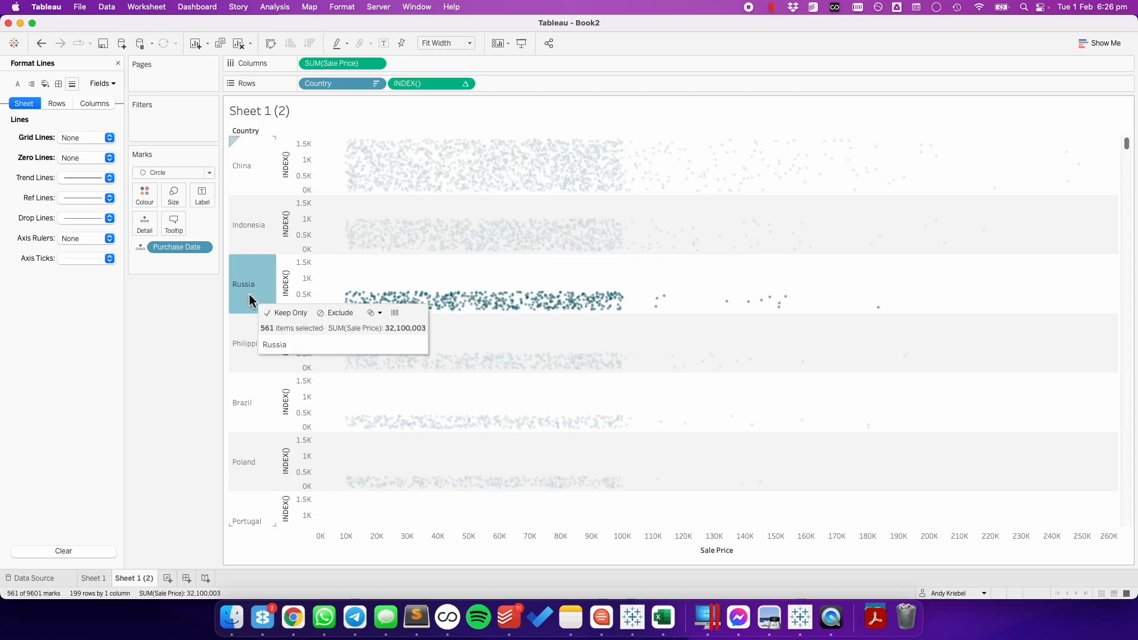
{"action": "mouse_move", "coordinate": [455, 300]}
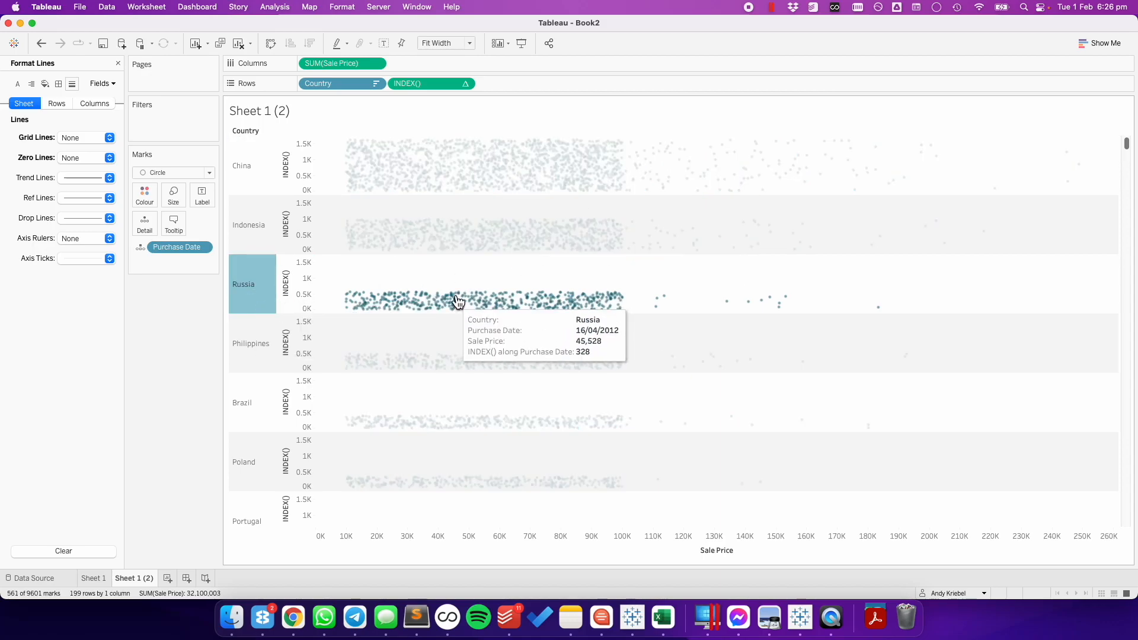
{"action": "mouse_move", "coordinate": [456, 306]}
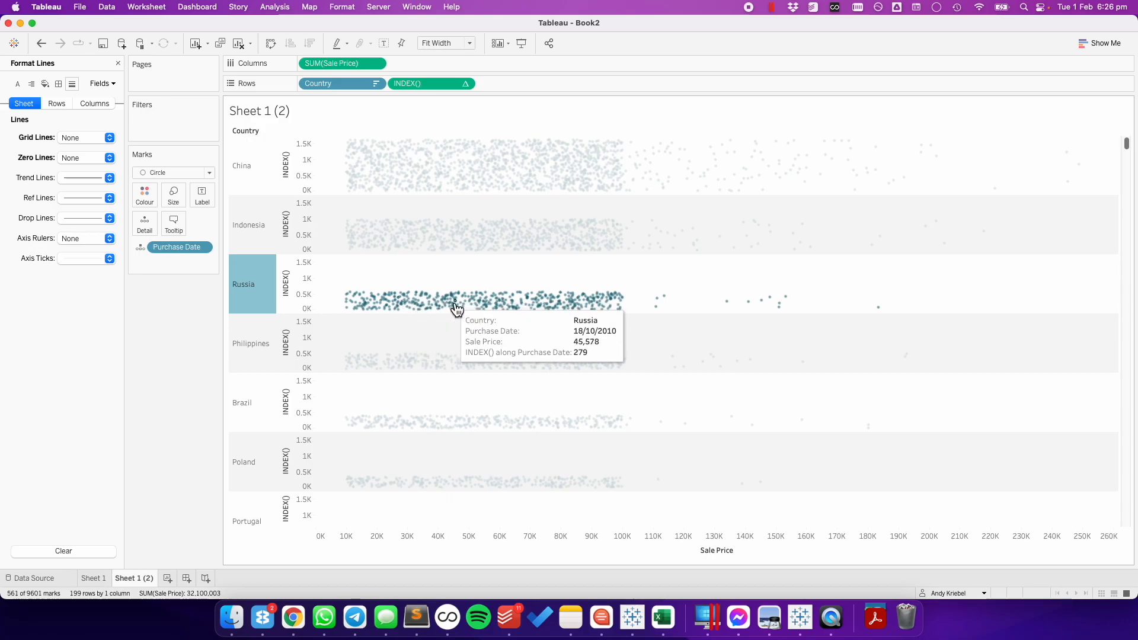
{"action": "mouse_move", "coordinate": [317, 331]}
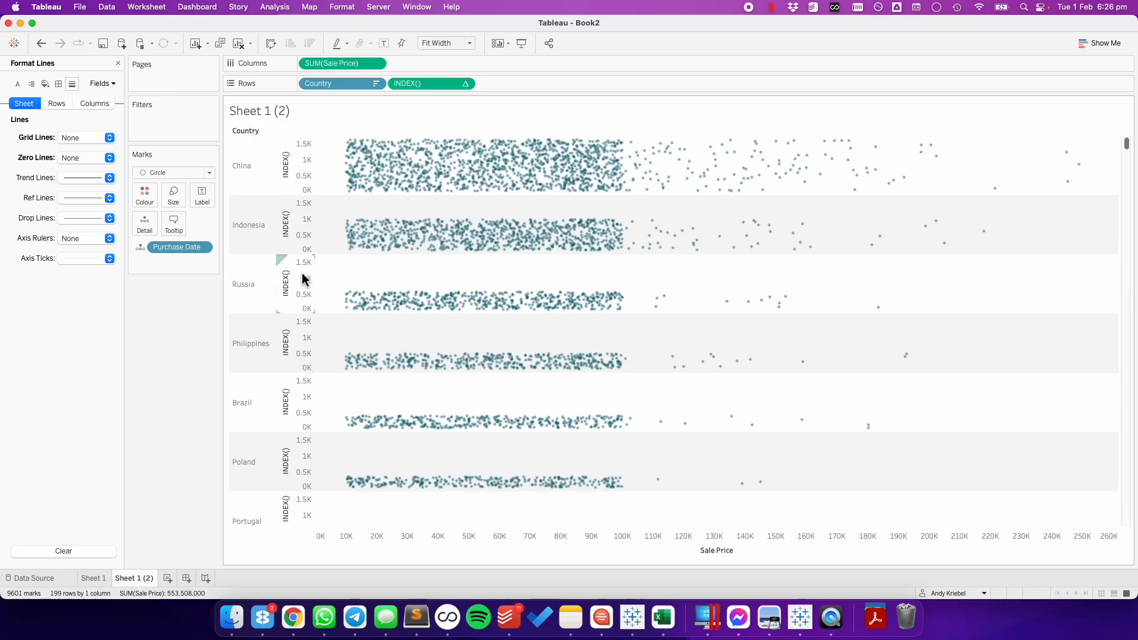
- Edit the INDEX() axis: untick Include zero and use independent ranges per country
{"action": "left_click", "coordinate": [284, 285]}
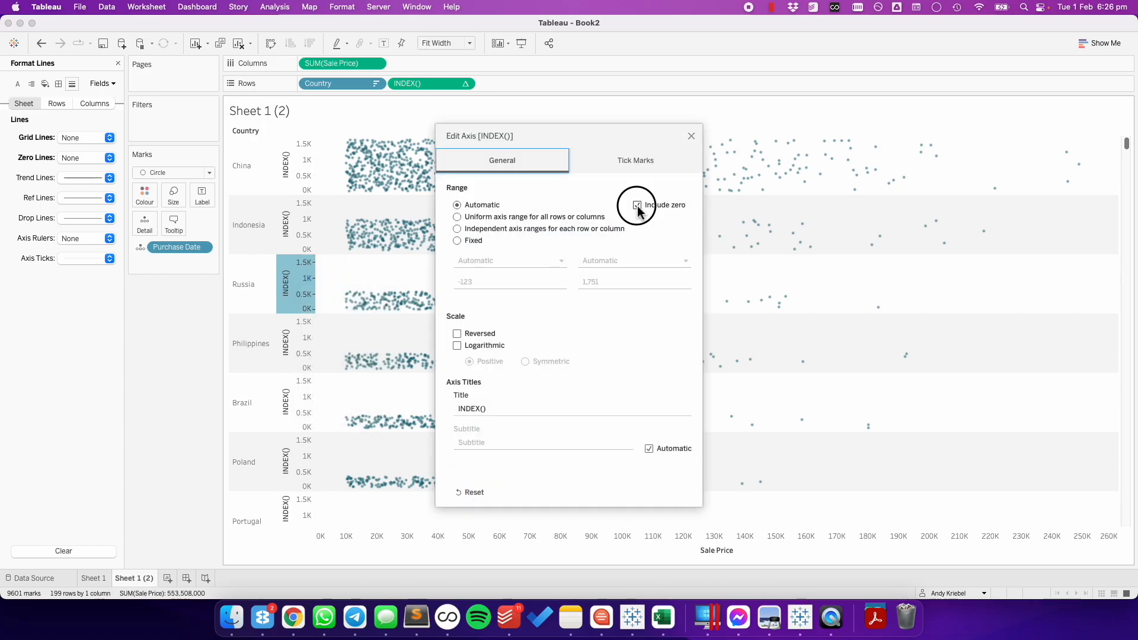
{"action": "left_click", "coordinate": [636, 205]}
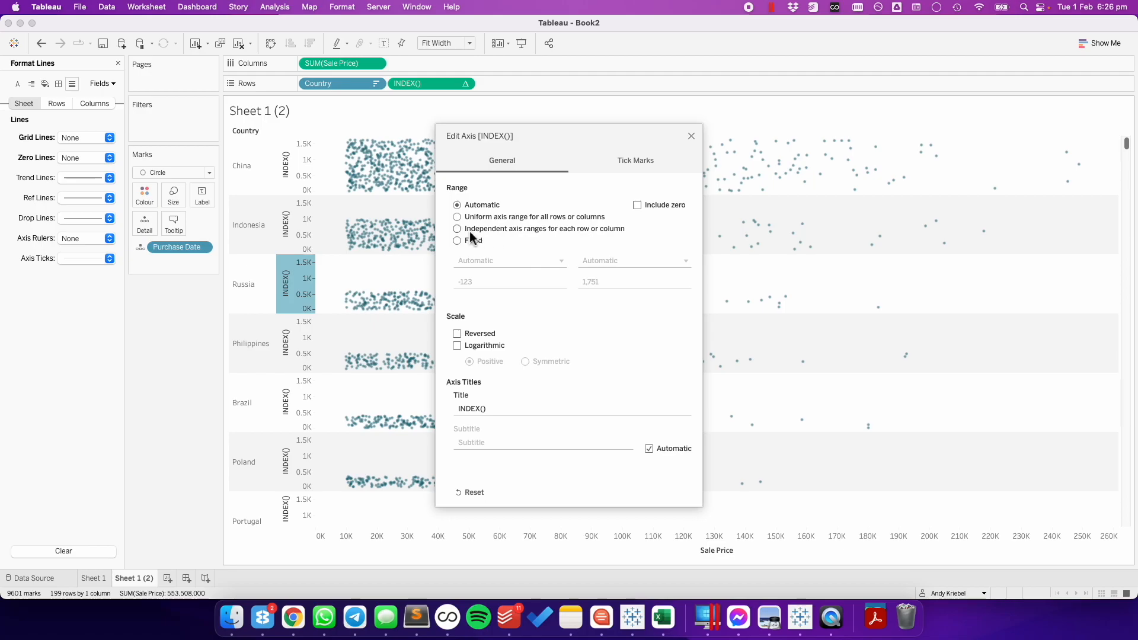
{"action": "left_click", "coordinate": [457, 228]}
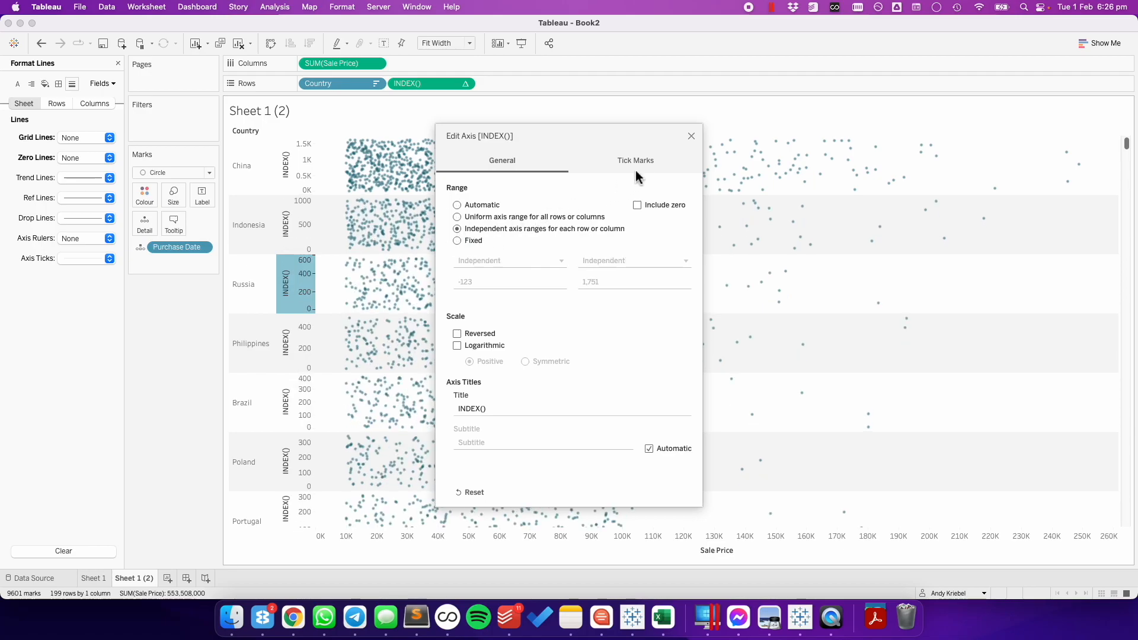
{"action": "left_click", "coordinate": [689, 135]}
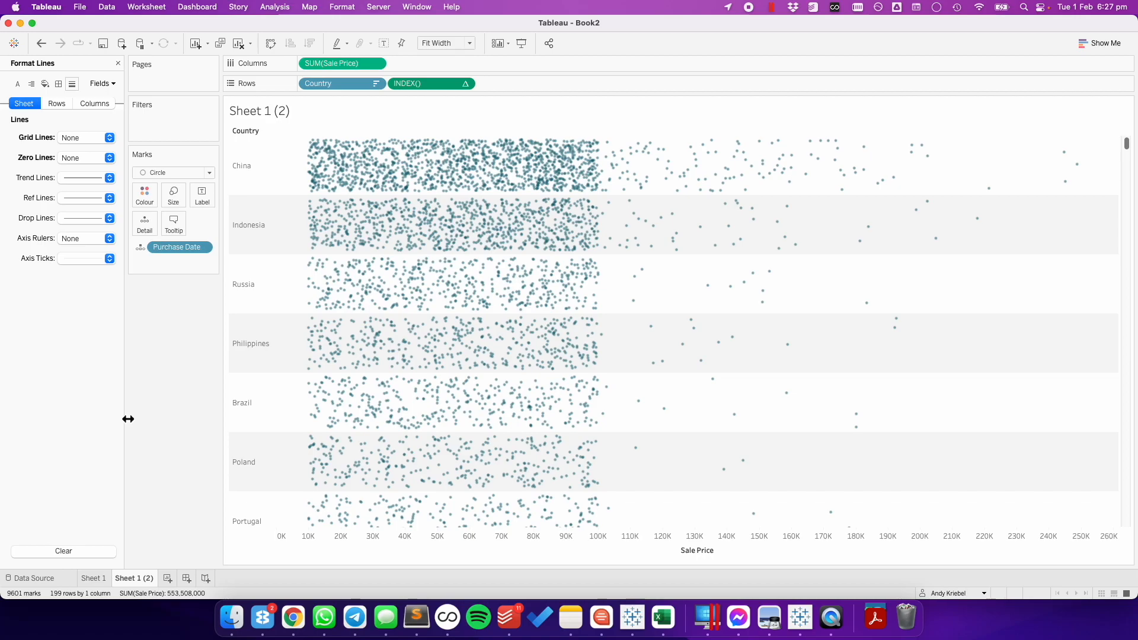
{"action": "mouse_move", "coordinate": [126, 436]}
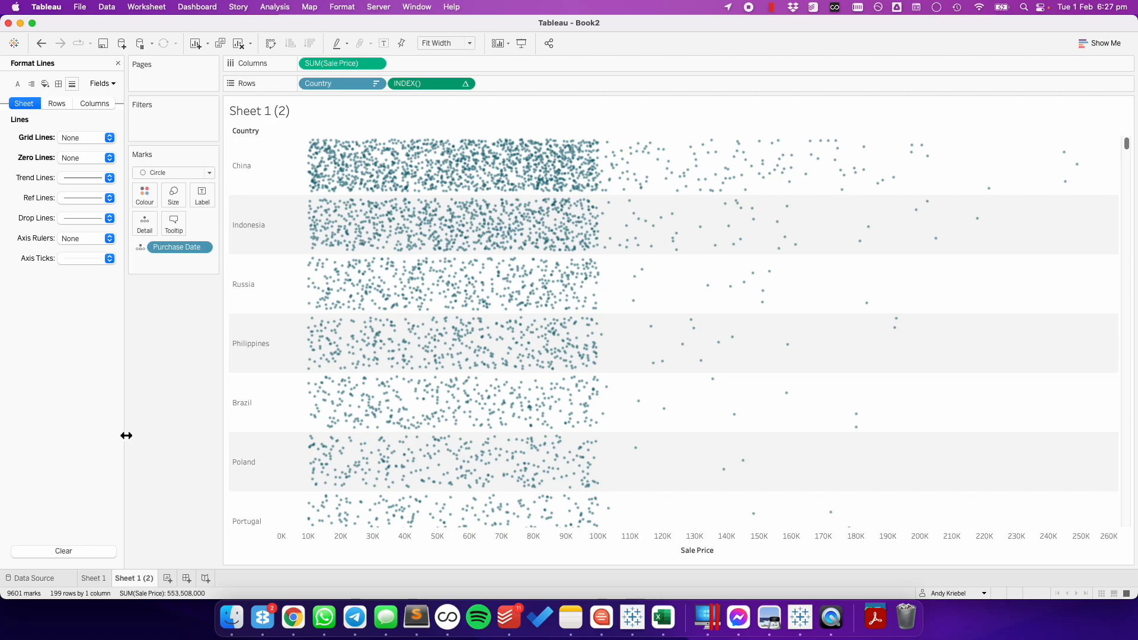
{"action": "left_click", "coordinate": [93, 578]}
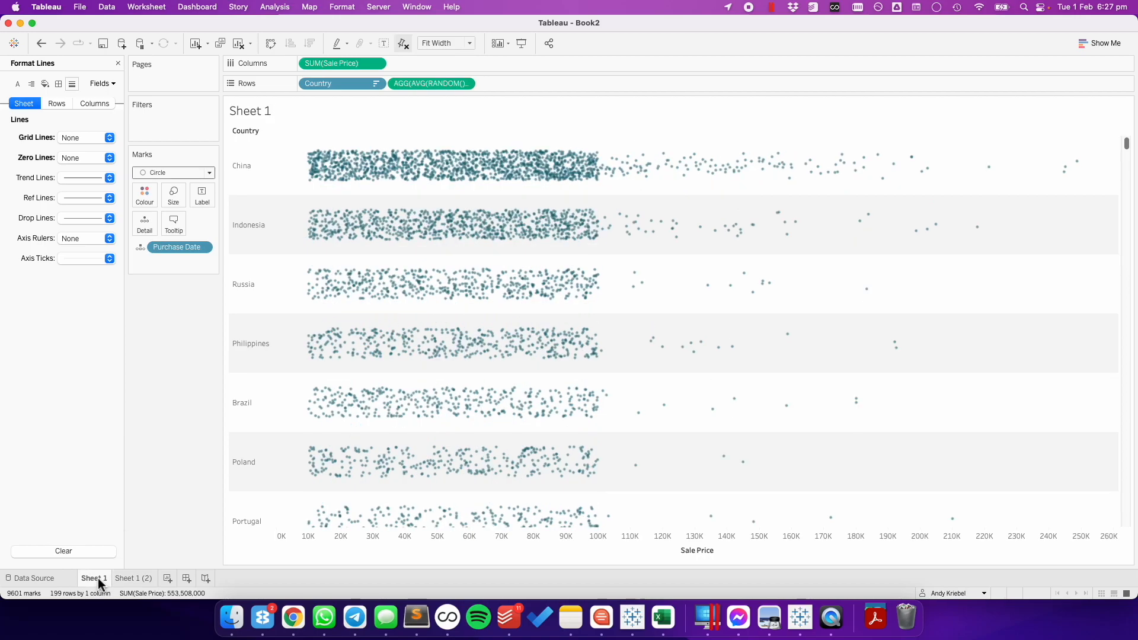
{"action": "mouse_move", "coordinate": [133, 578]}
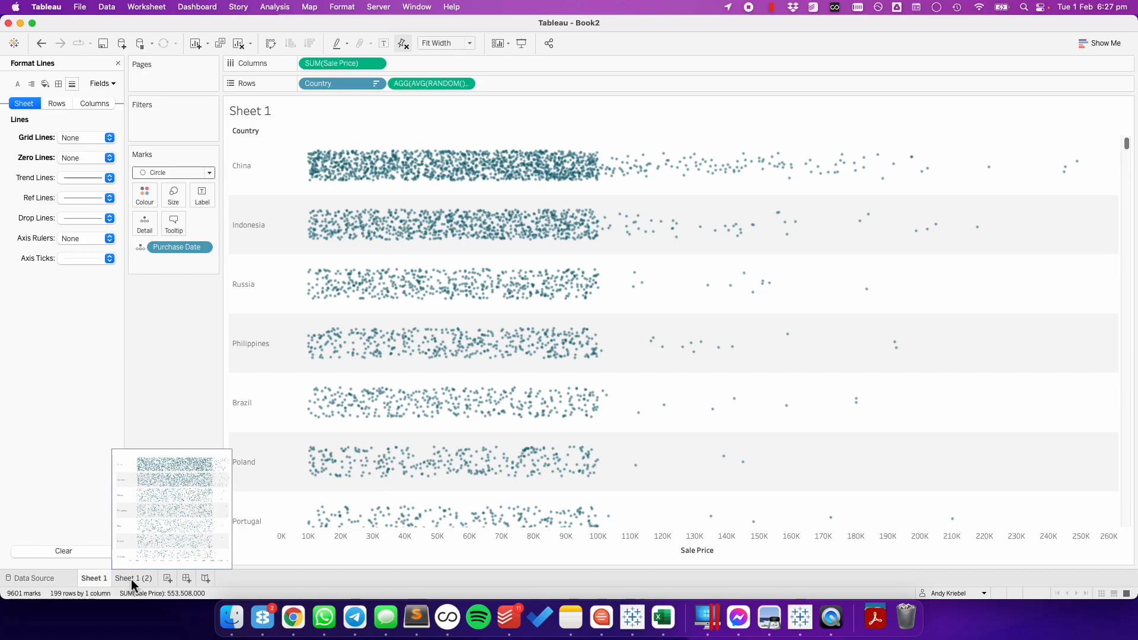
{"action": "left_click", "coordinate": [133, 579]}
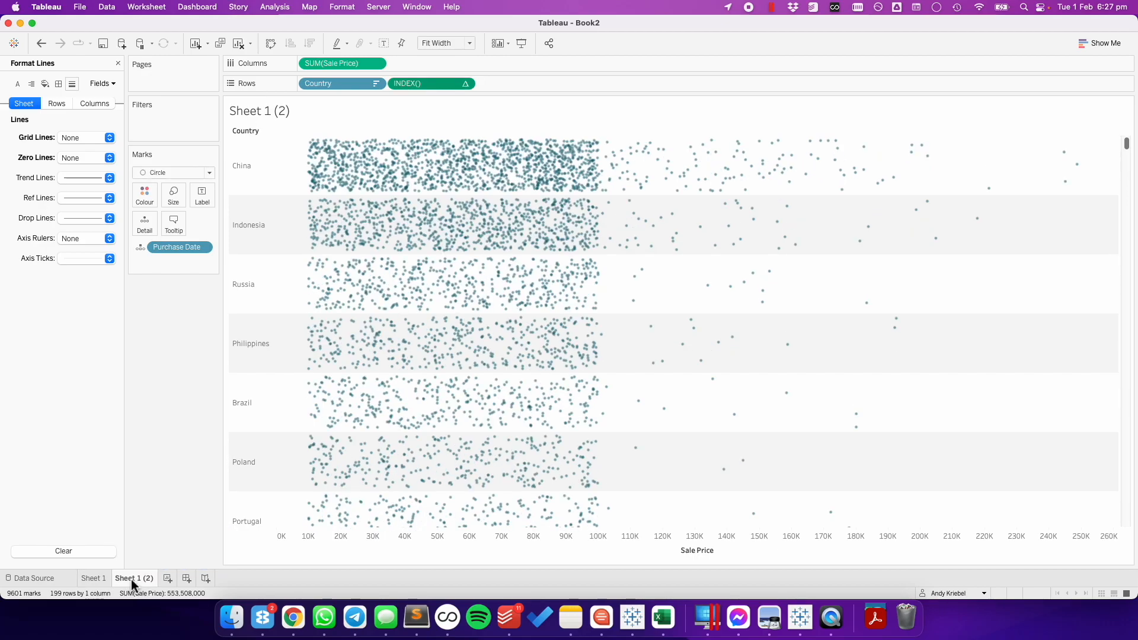